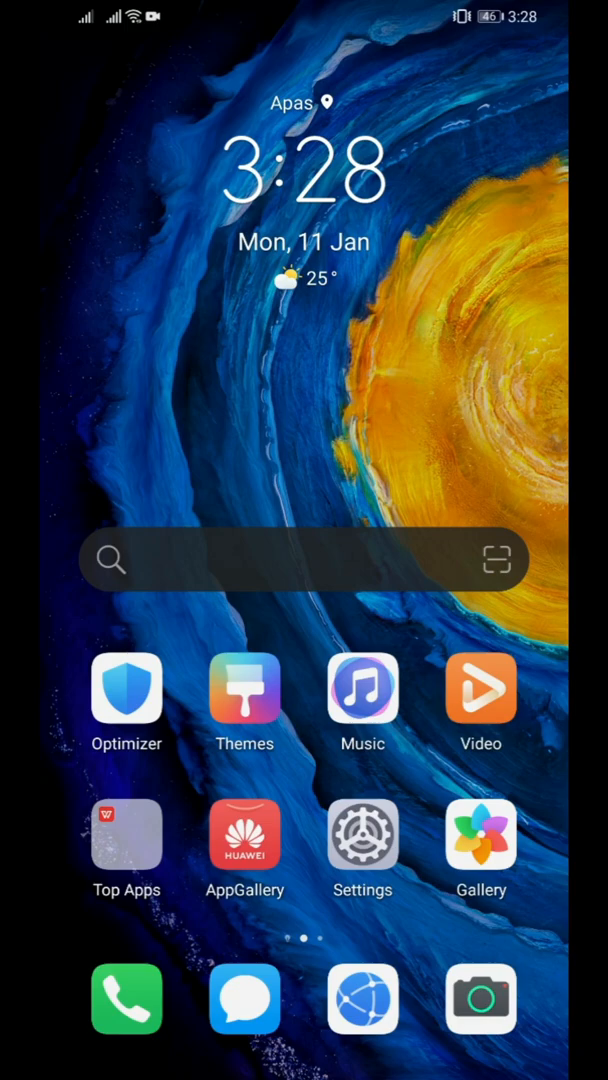
- Extract OurPlay.zip in Huawei Files into its current internal-storage directory
{"action": "scroll", "scroll_direction": "left", "scroll_amount": 3}
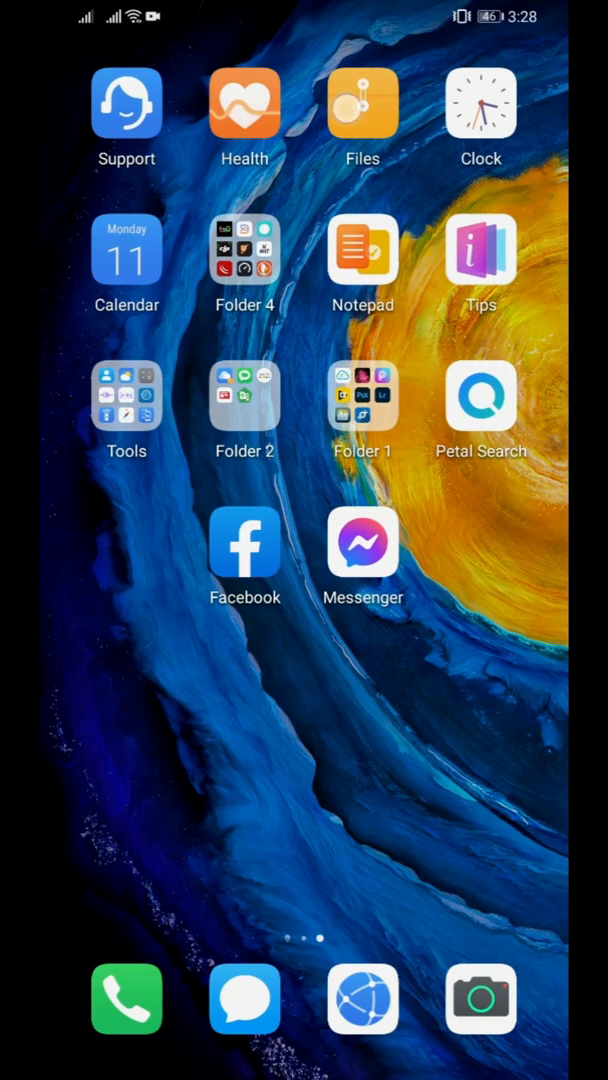
{"action": "left_click", "coordinate": [363, 104]}
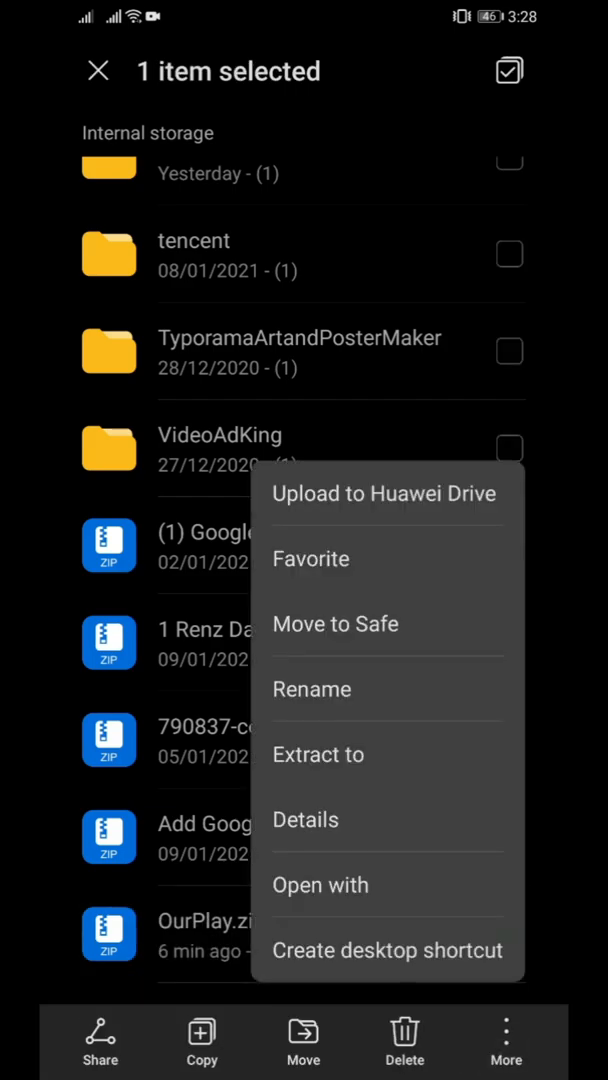
{"action": "left_click", "coordinate": [319, 754]}
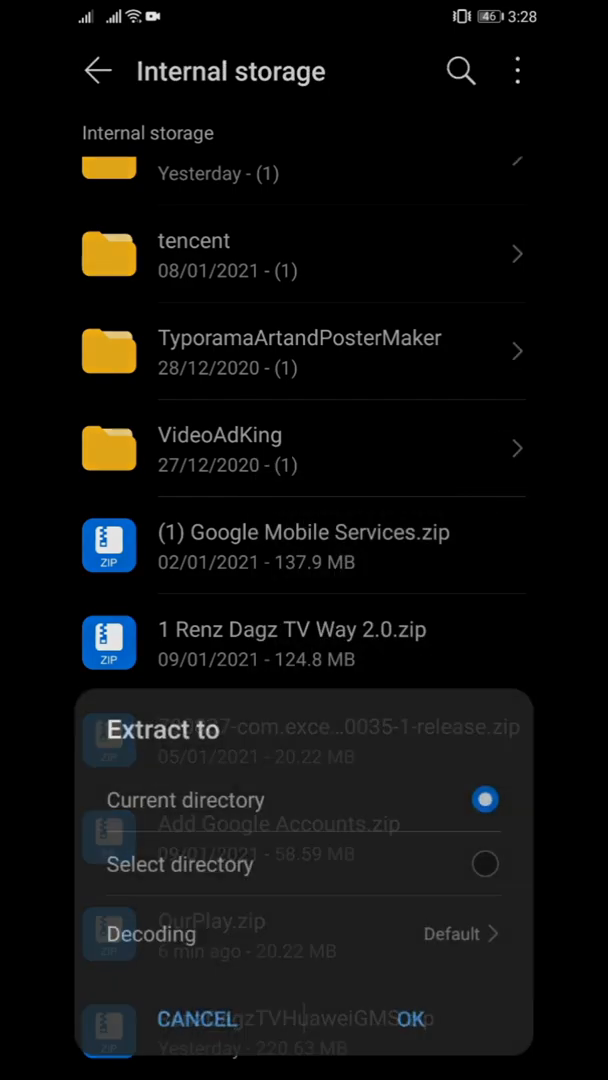
{"action": "left_click", "coordinate": [406, 1019]}
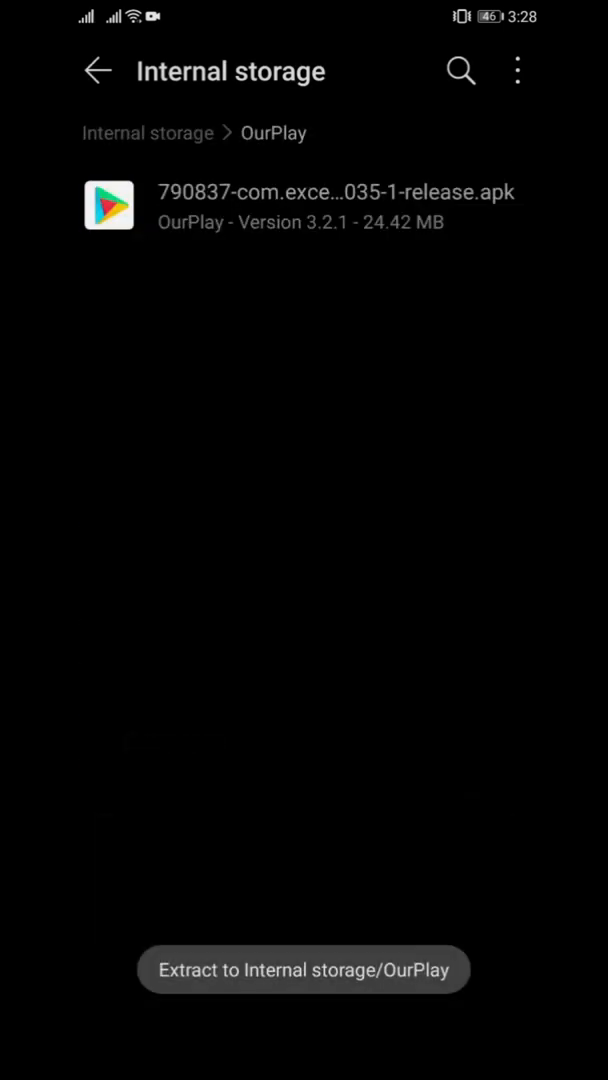
- Install the extracted OurPlay APK through the Android Package Installer and open it
{"action": "left_click", "coordinate": [304, 204]}
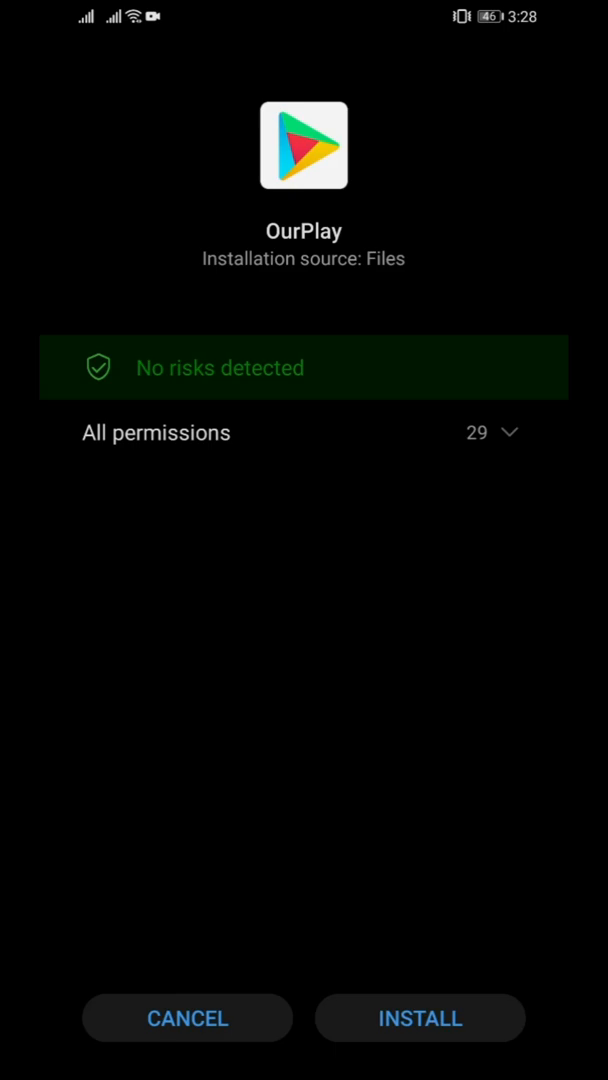
{"action": "left_click", "coordinate": [420, 1018]}
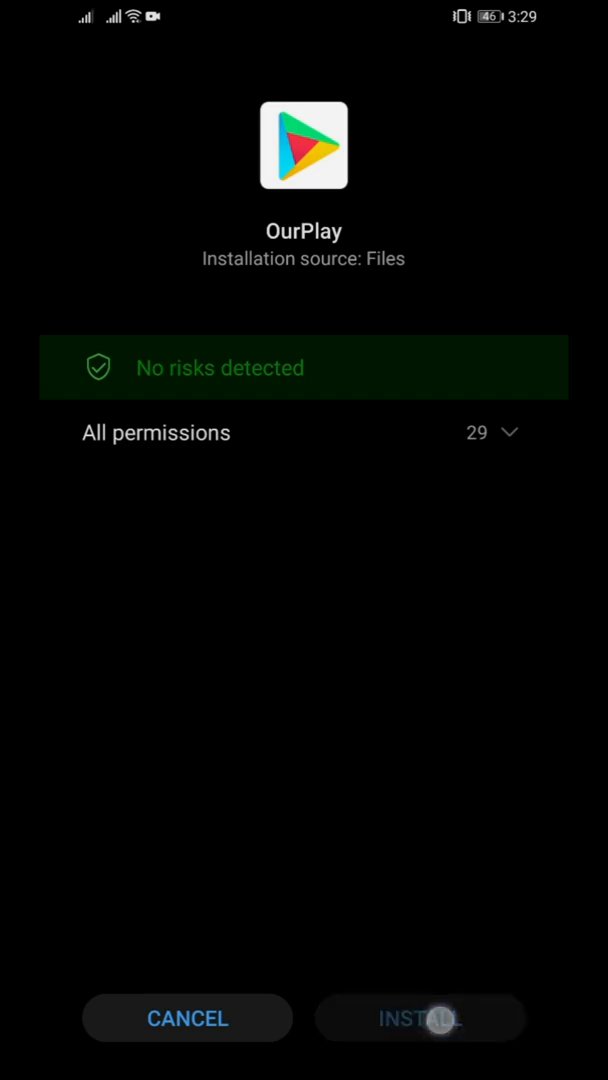
{"action": "left_click", "coordinate": [419, 1018]}
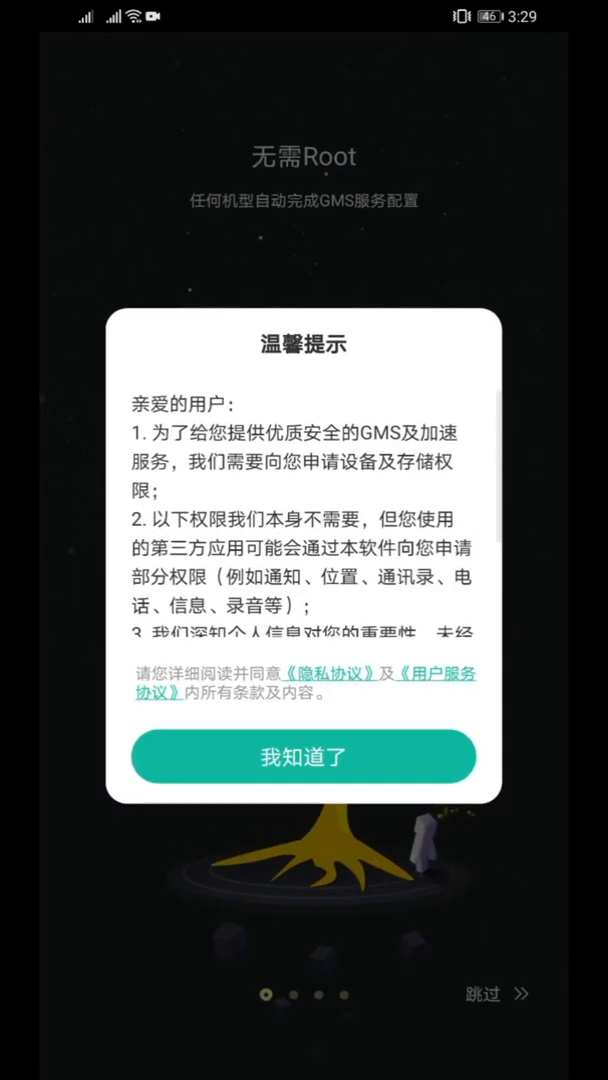
- Acknowledge OurPlay's privacy notice and grant all permissions, including phone call access
{"action": "left_click", "coordinate": [303, 756]}
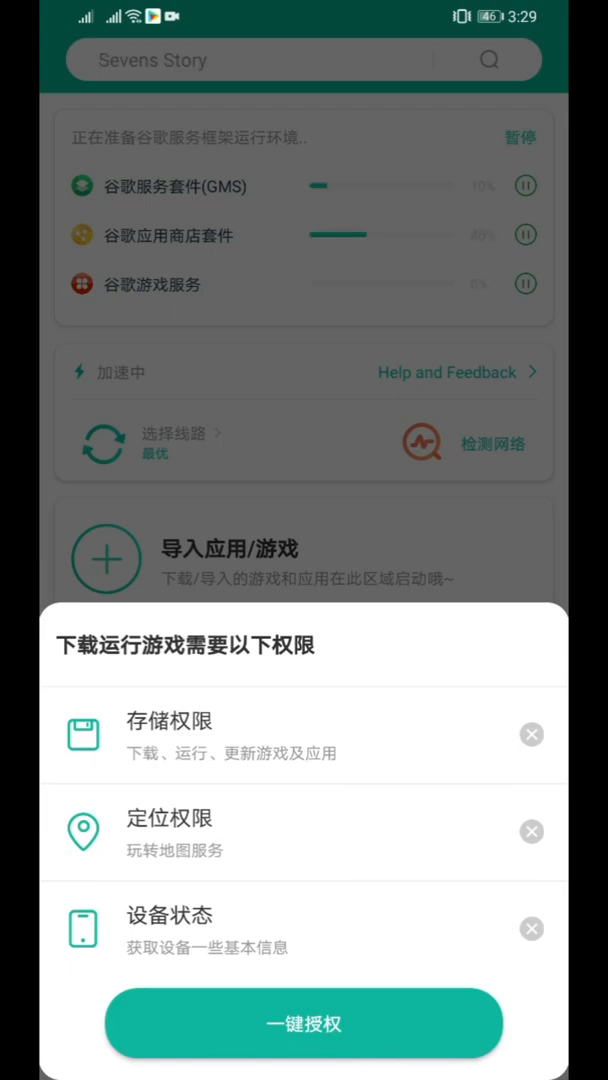
{"action": "left_click", "coordinate": [303, 1023]}
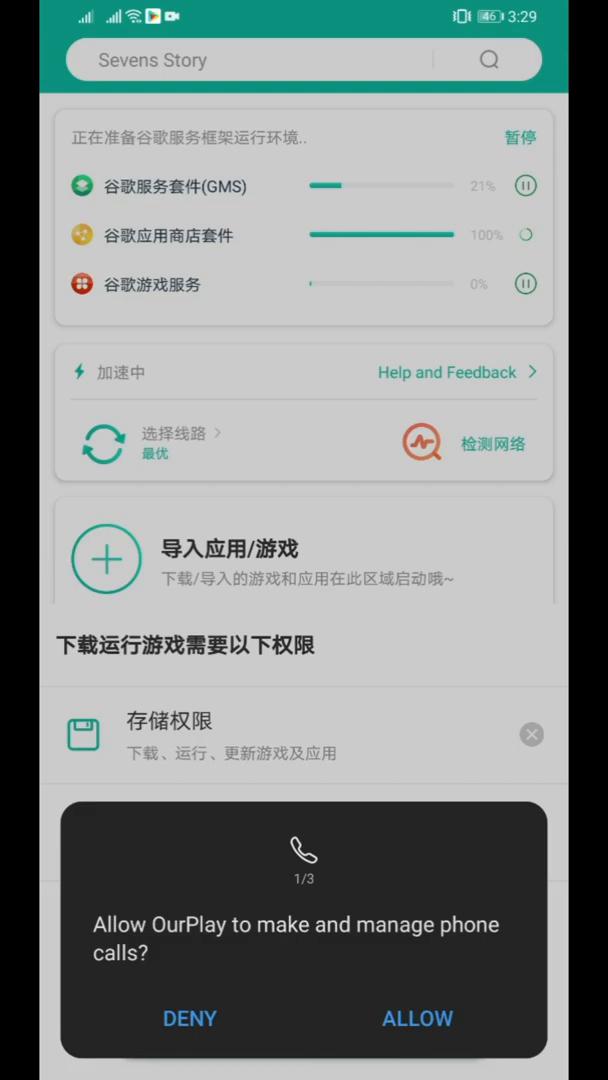
{"action": "left_click", "coordinate": [417, 1018]}
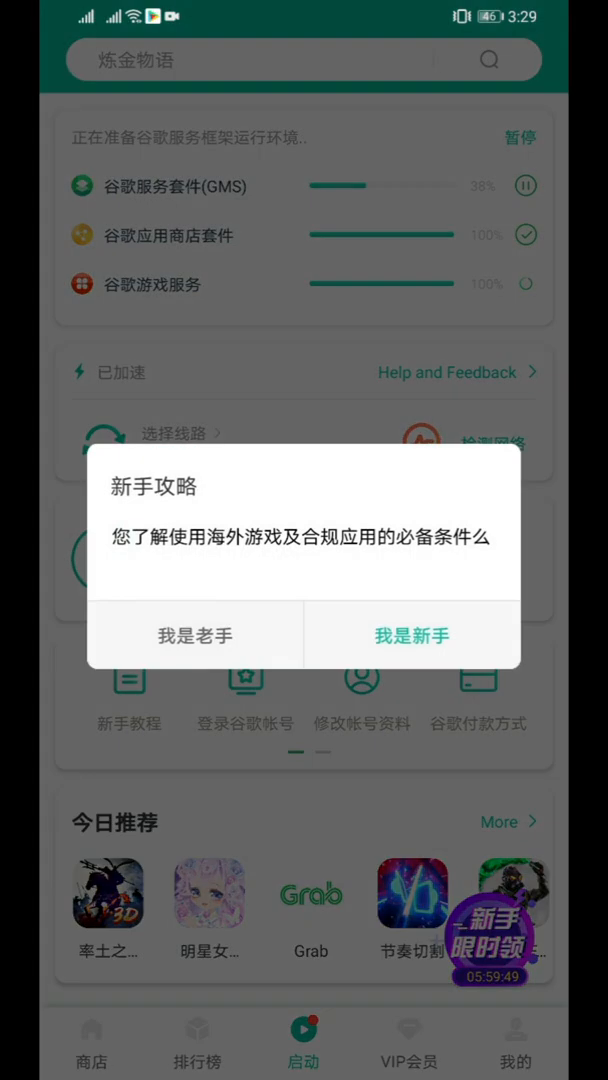
- Answer the newcomer question and step through the introductory guide to its end
{"action": "left_click", "coordinate": [410, 634]}
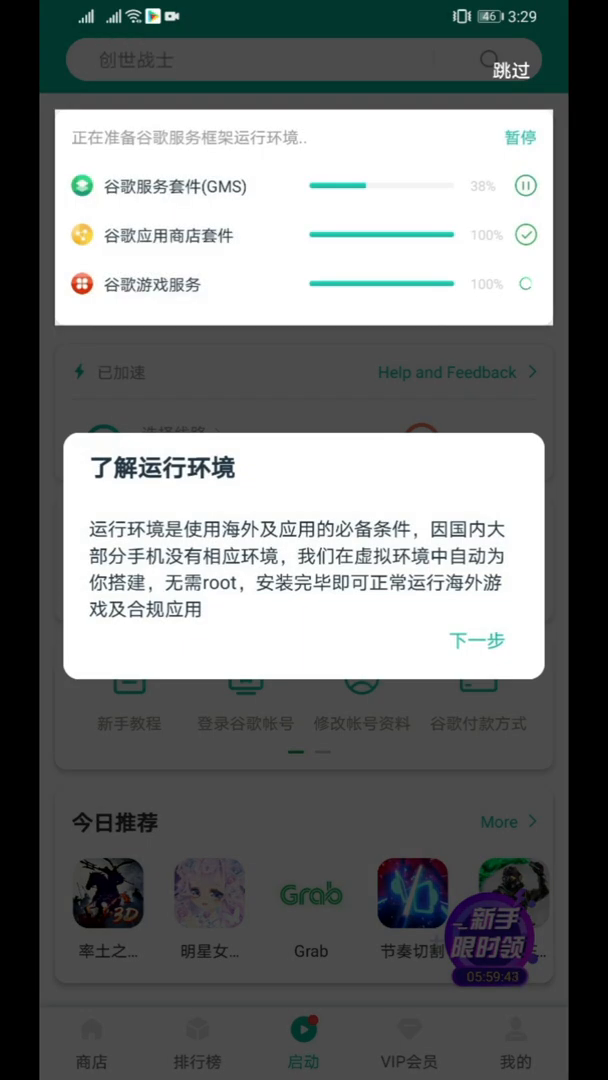
{"action": "left_click", "coordinate": [477, 641]}
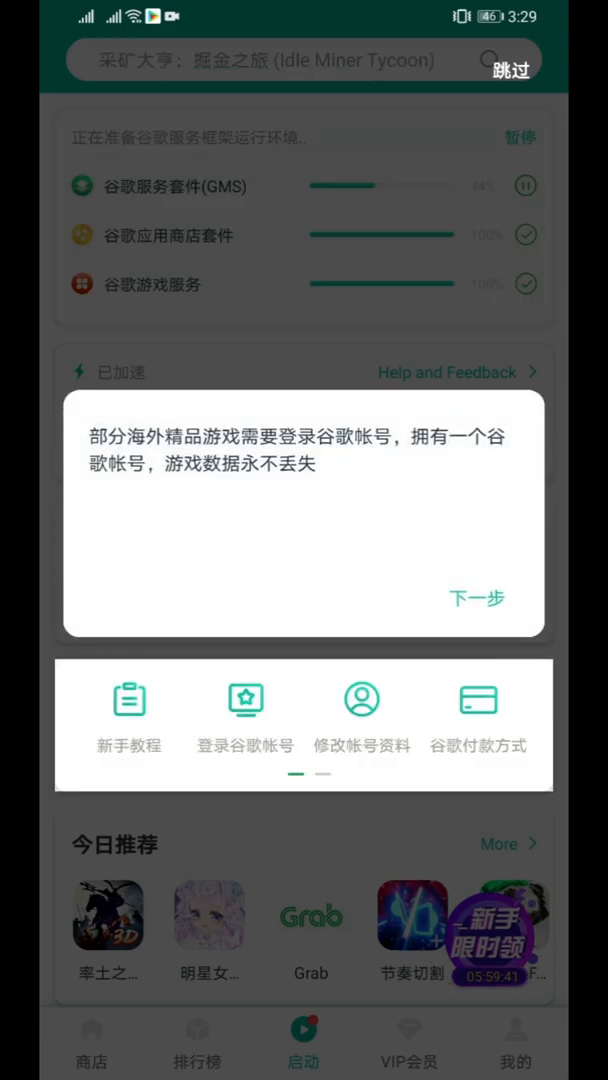
{"action": "left_click", "coordinate": [476, 598]}
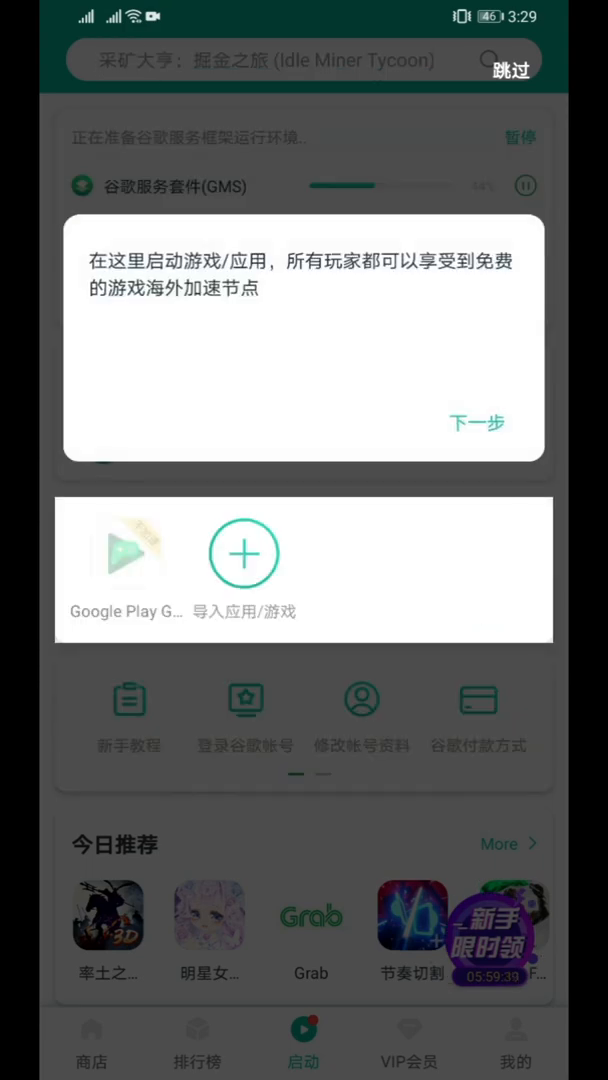
{"action": "left_click", "coordinate": [476, 421]}
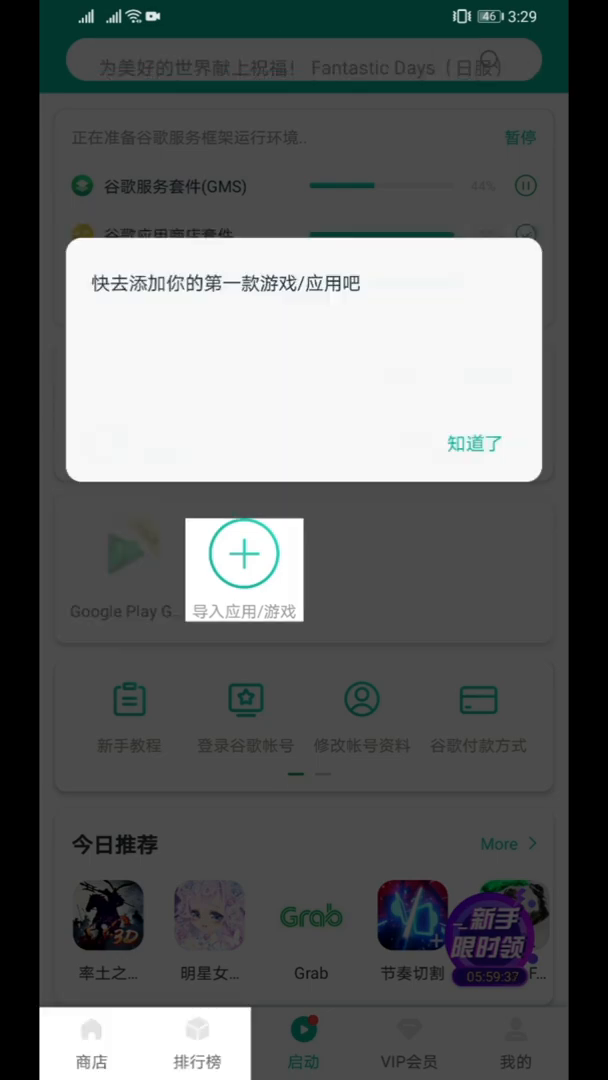
{"action": "left_click", "coordinate": [474, 443]}
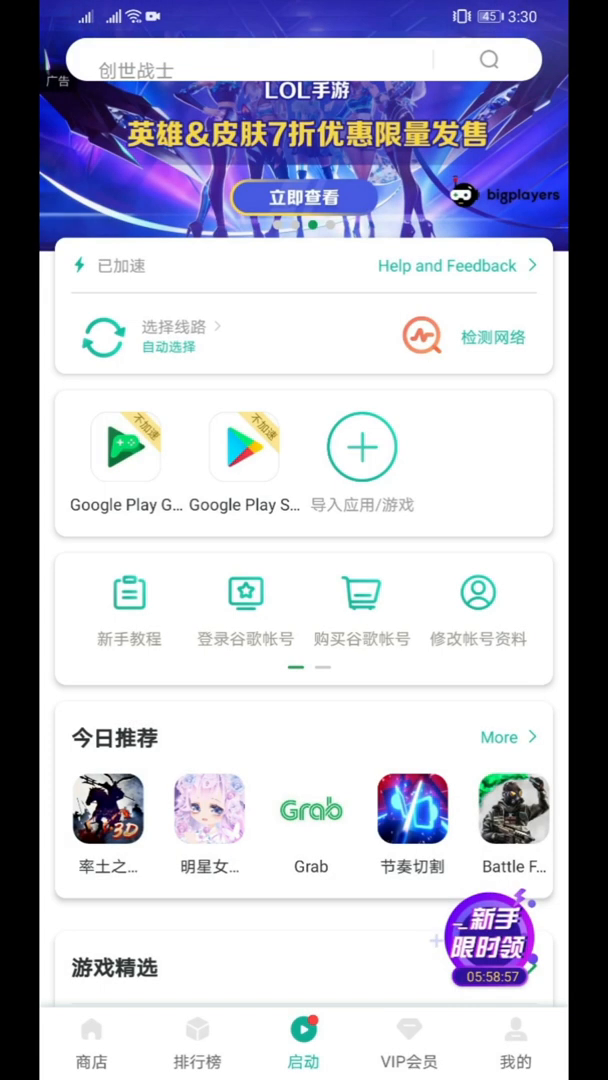
- Search the import list for google, then start Google account sign-in from Play Store
{"action": "left_click", "coordinate": [361, 445]}
{"action": "type", "text": "google"}
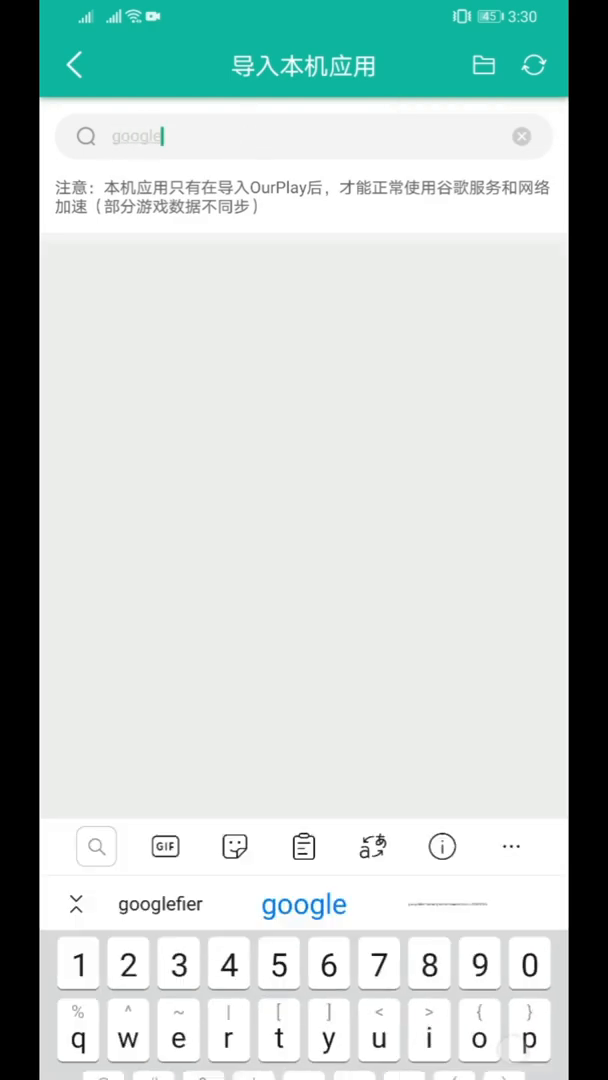
{"action": "key", "text": "Enter"}
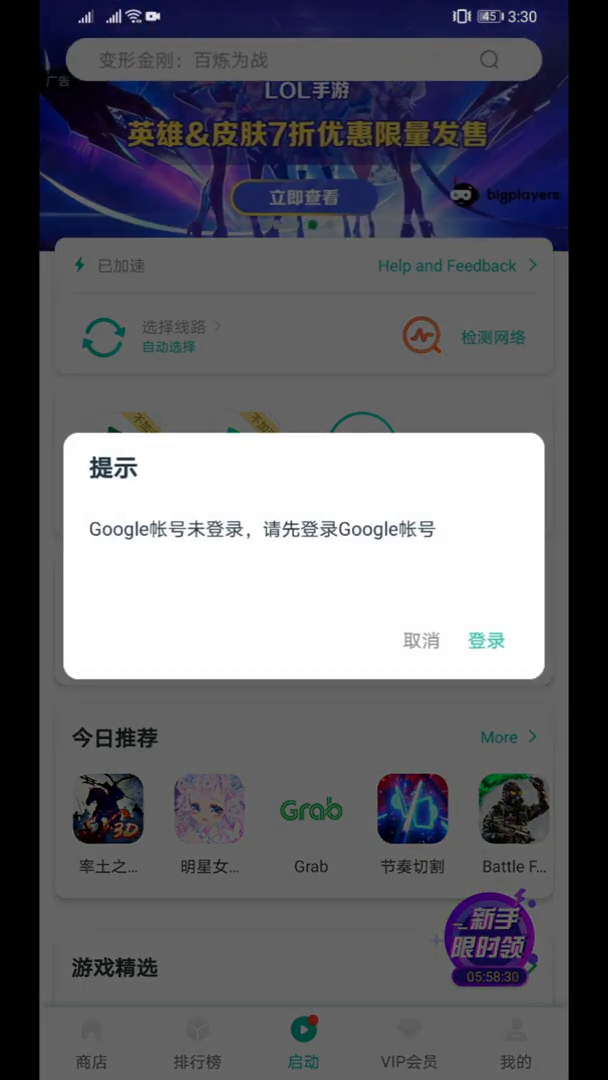
{"action": "left_click", "coordinate": [422, 640]}
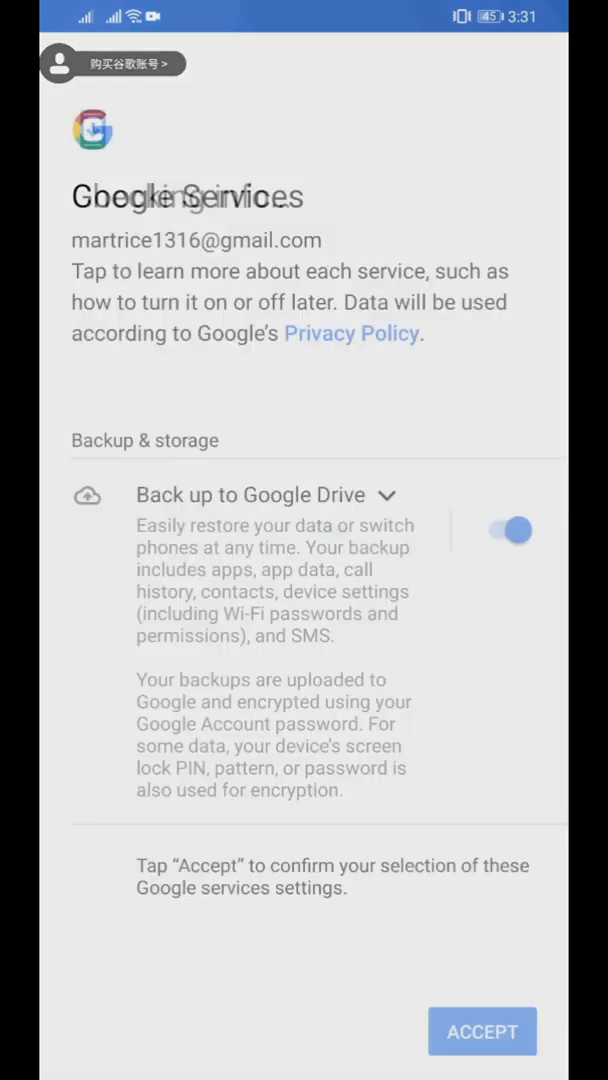
- Accept the Google Services backup settings for the signed-in account
{"action": "left_click", "coordinate": [482, 1031]}
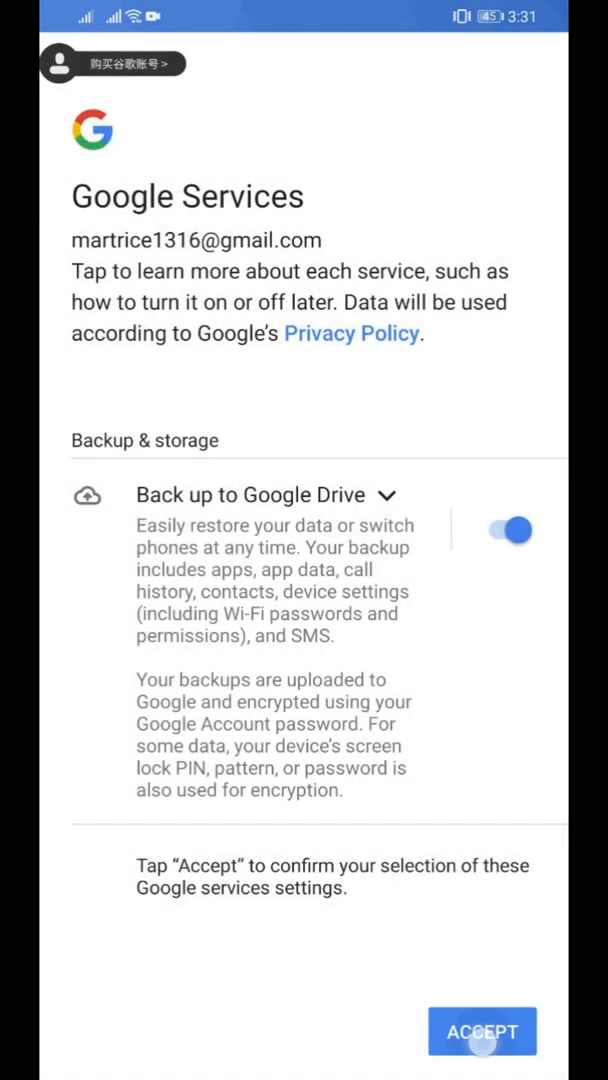
{"action": "left_click", "coordinate": [482, 1031]}
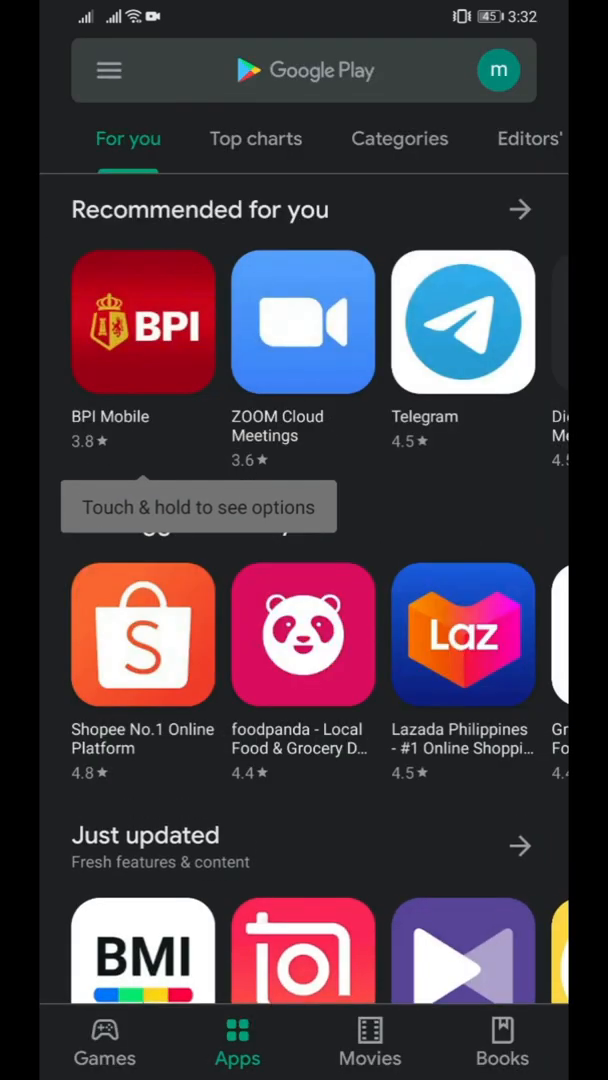
- Search the Play Store for 'google map'
{"action": "left_click", "coordinate": [304, 70]}
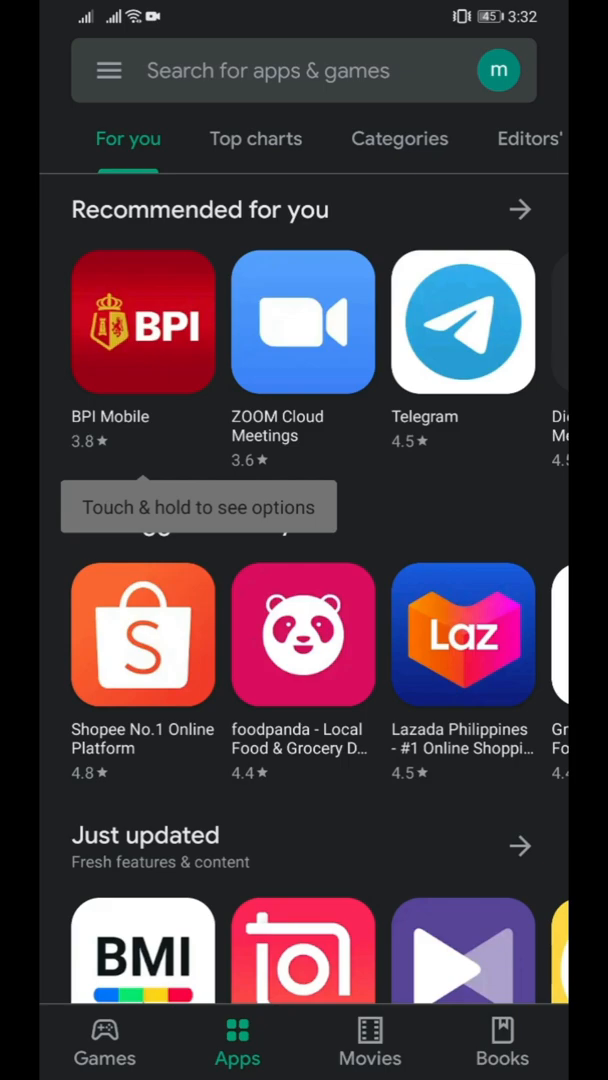
{"action": "left_click", "coordinate": [300, 71]}
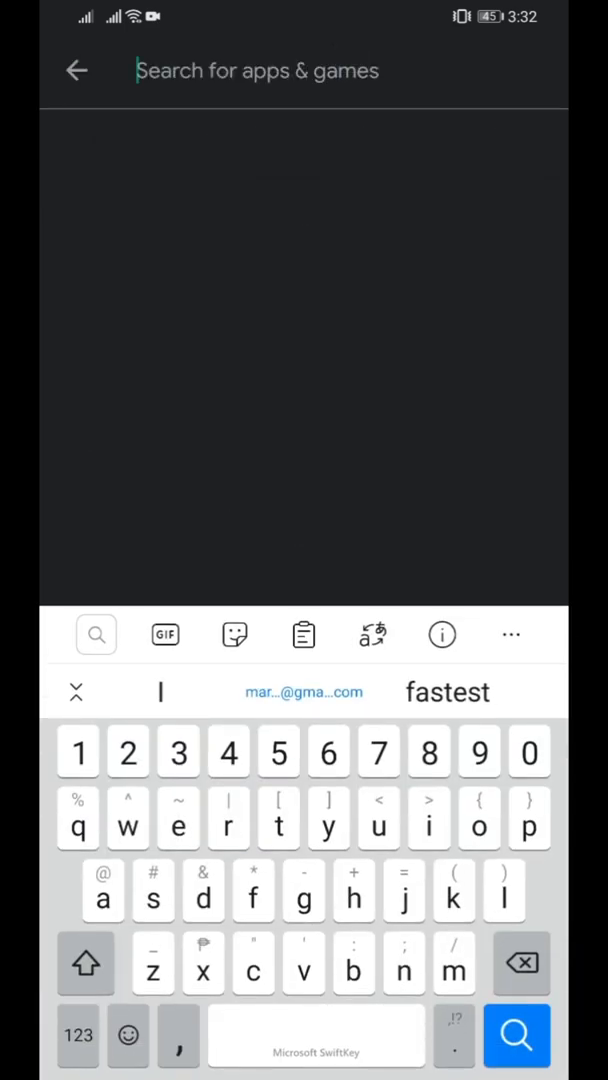
{"action": "type", "text": "googl"}
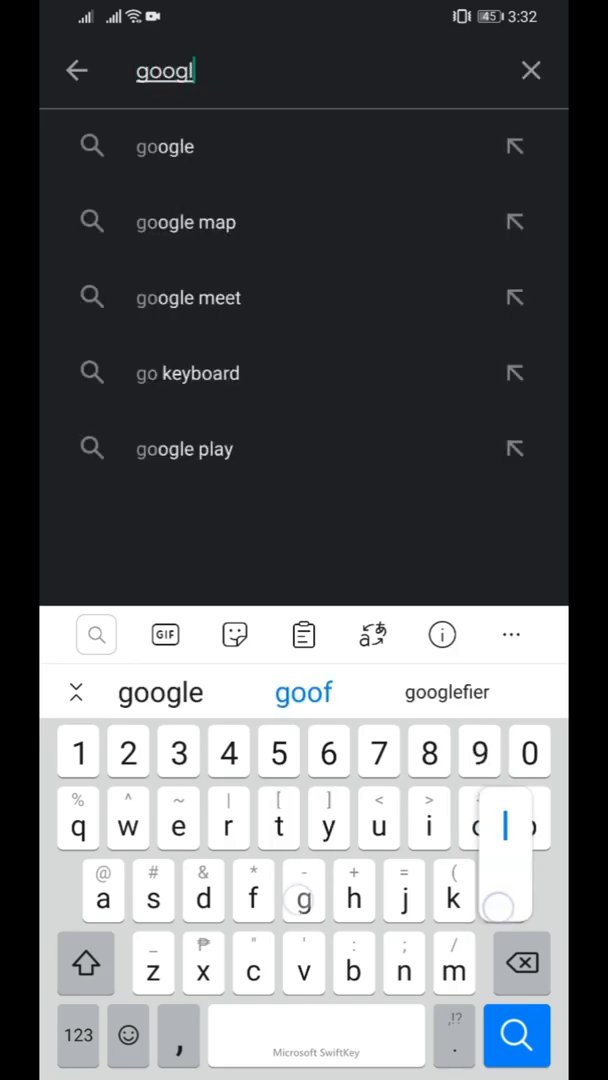
{"action": "left_click", "coordinate": [185, 222]}
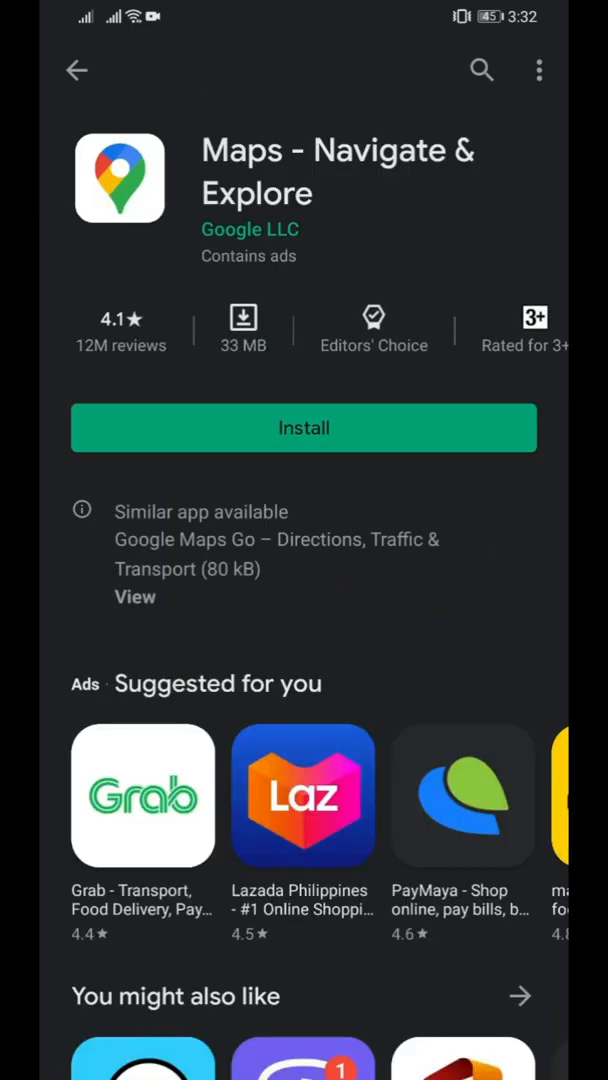
- Install Maps - Navigate & Explore and launch it once installed
{"action": "left_click", "coordinate": [304, 428]}
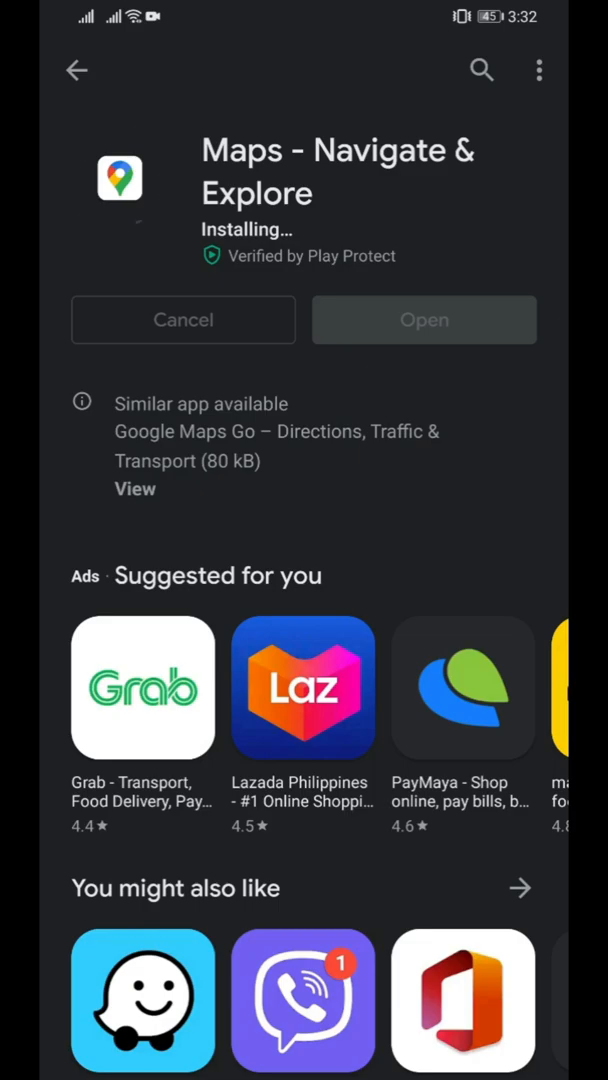
{"action": "scroll", "scroll_direction": "down", "scroll_amount": 3}
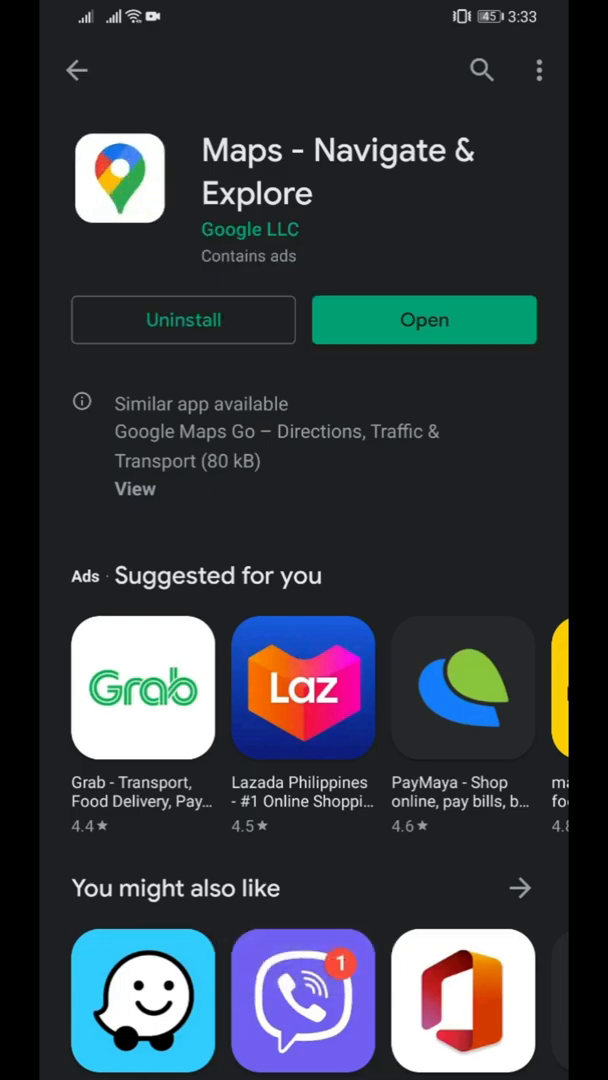
{"action": "left_click", "coordinate": [424, 320]}
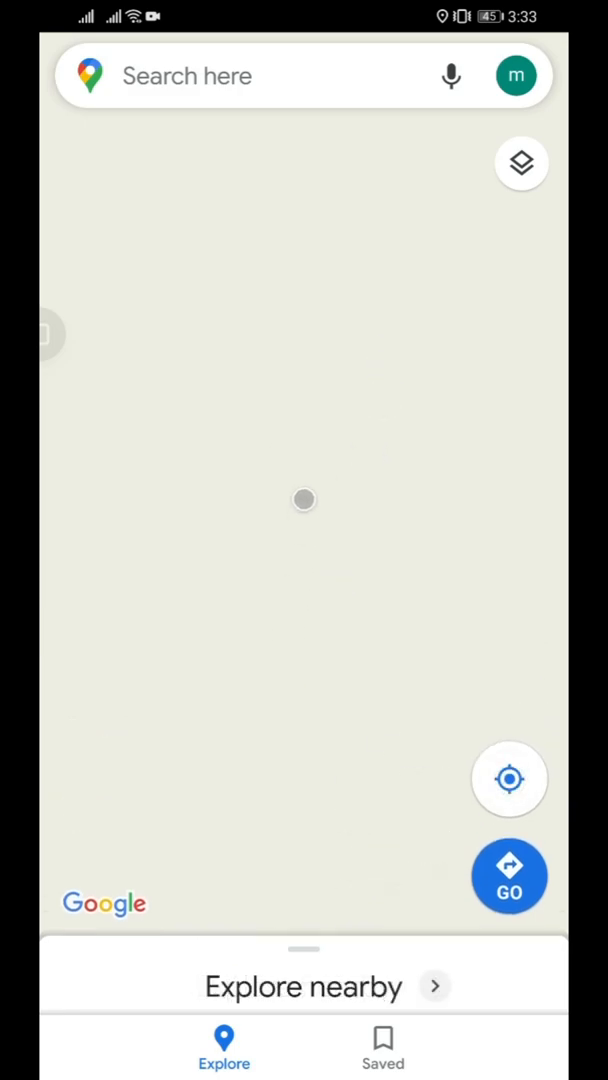
- Scroll the newly loaded Google Maps map view
{"action": "scroll", "scroll_direction": "down", "scroll_amount": 3}
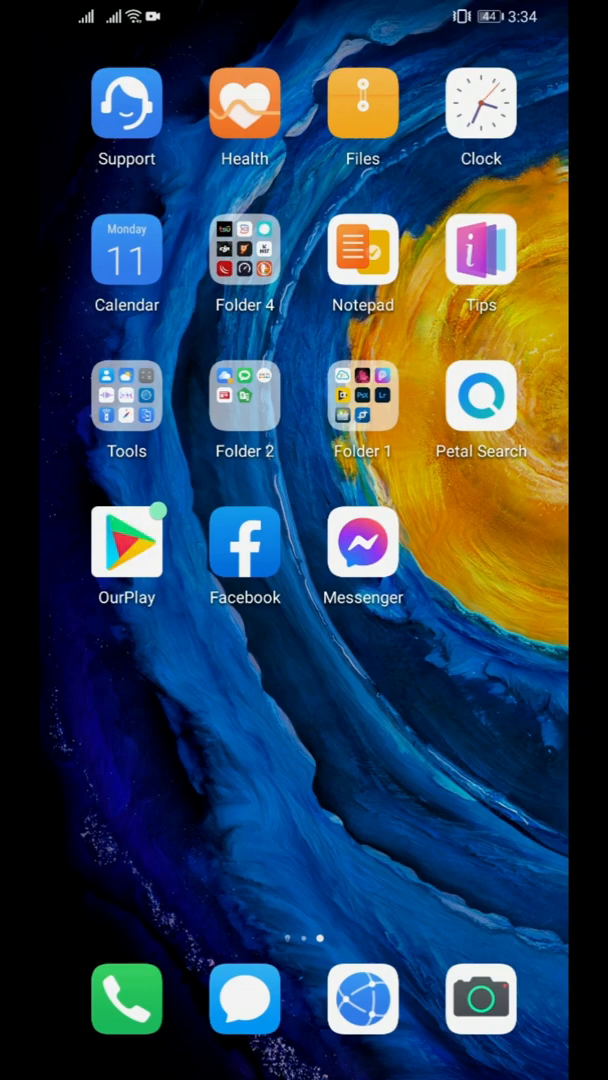
- Reopen OurPlay, skip its login prompt, and launch Google Play Store from its launcher
{"action": "left_click", "coordinate": [126, 545]}
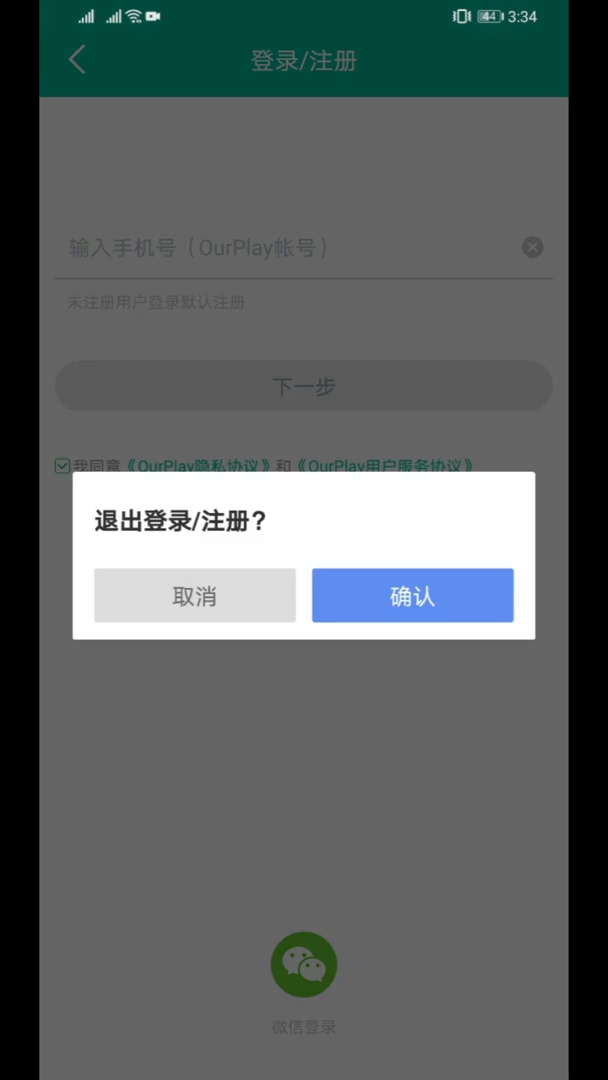
{"action": "left_click", "coordinate": [412, 595]}
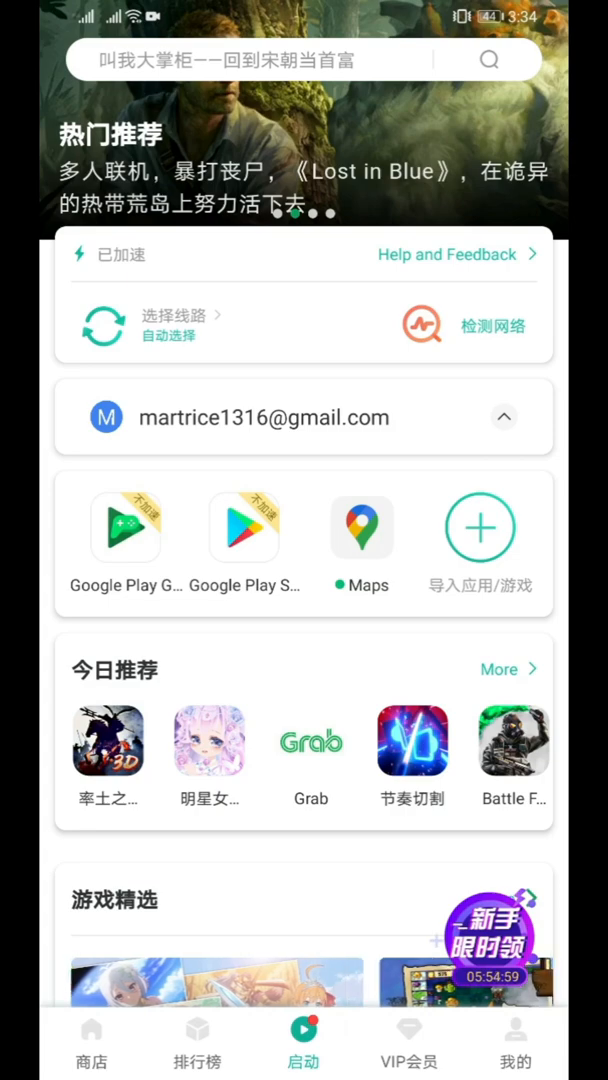
{"action": "left_click", "coordinate": [361, 527]}
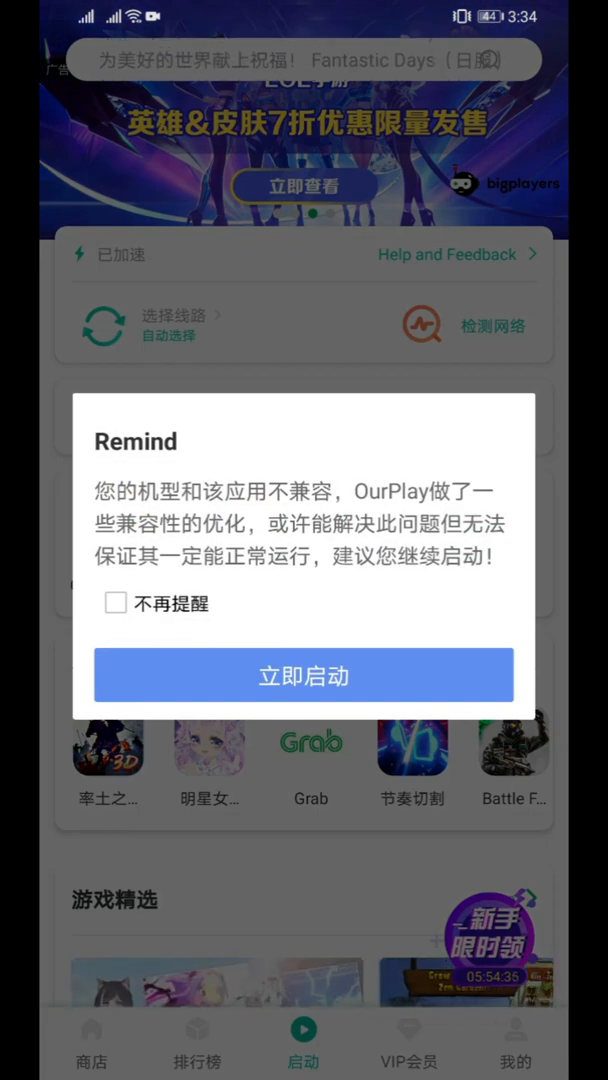
- Launch Google Play Store despite the compatibility Remind dialog and let it load
{"action": "left_click", "coordinate": [116, 603]}
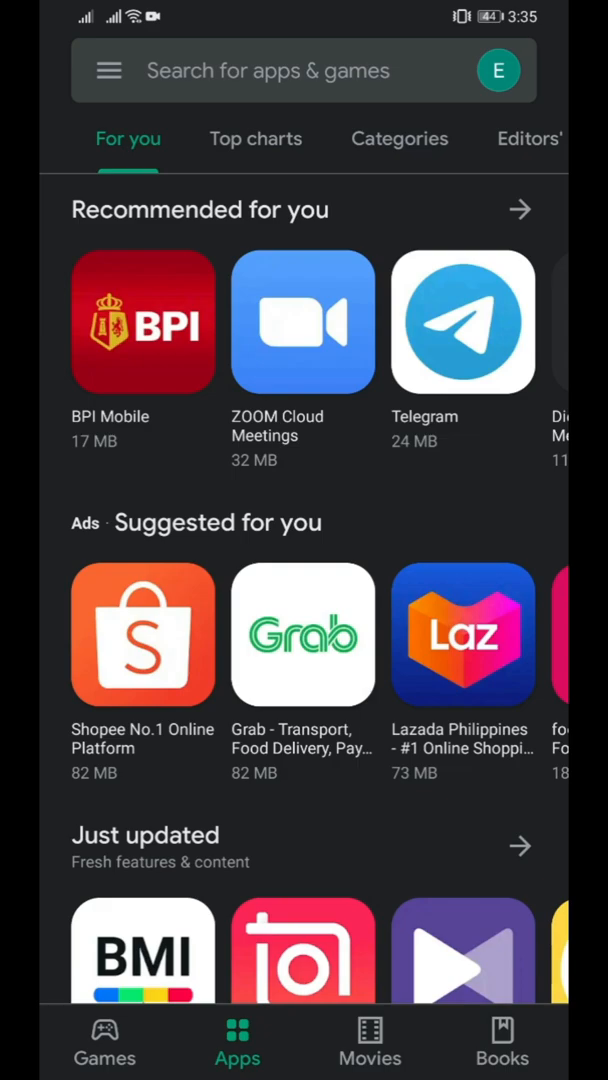
{"action": "left_click", "coordinate": [108, 70]}
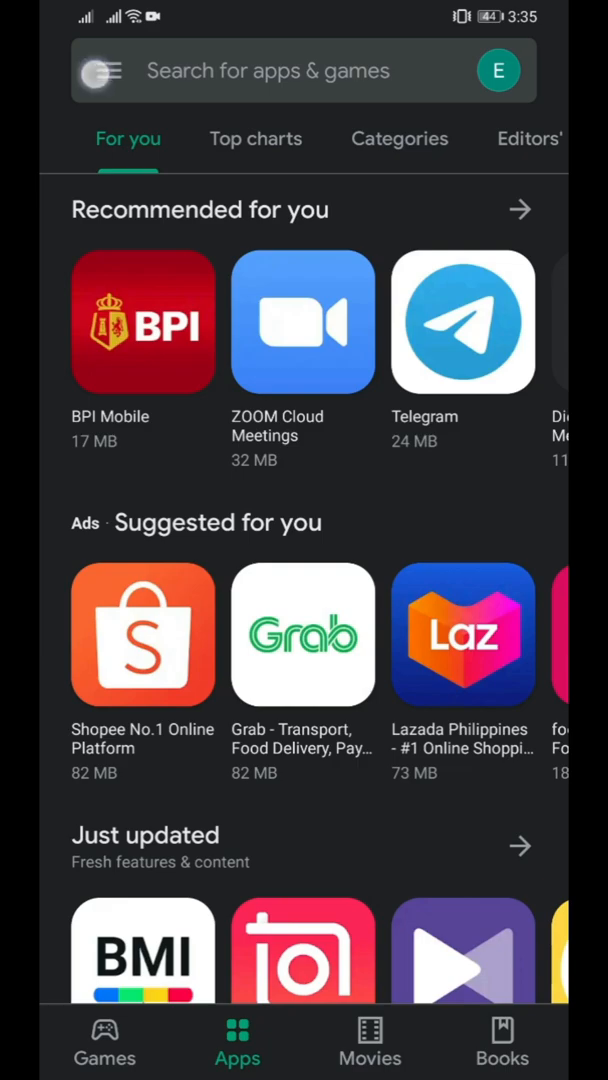
{"action": "left_click", "coordinate": [104, 71]}
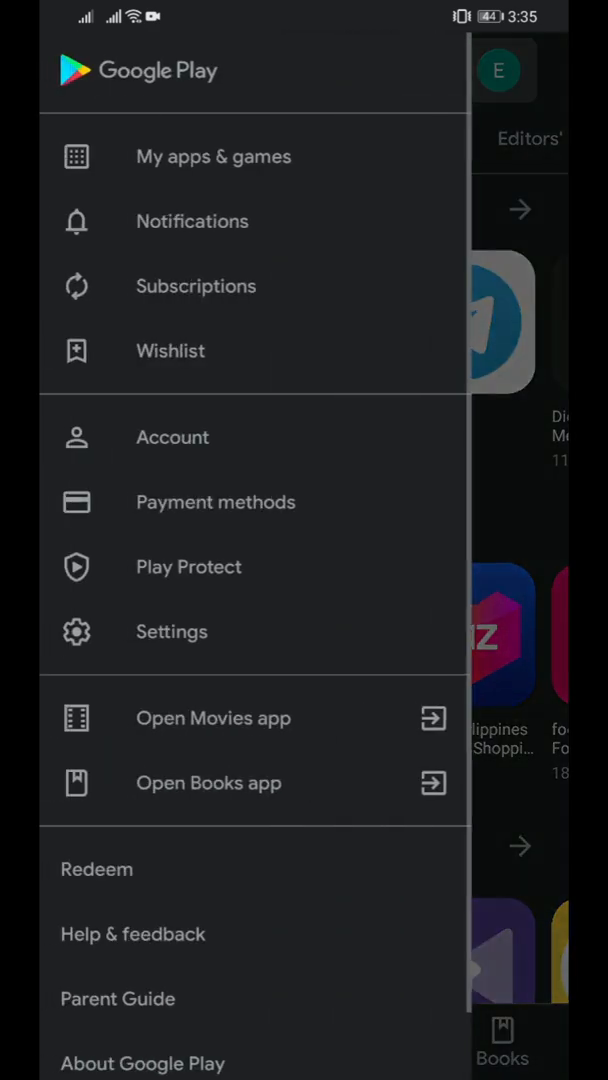
{"action": "left_click", "coordinate": [212, 156]}
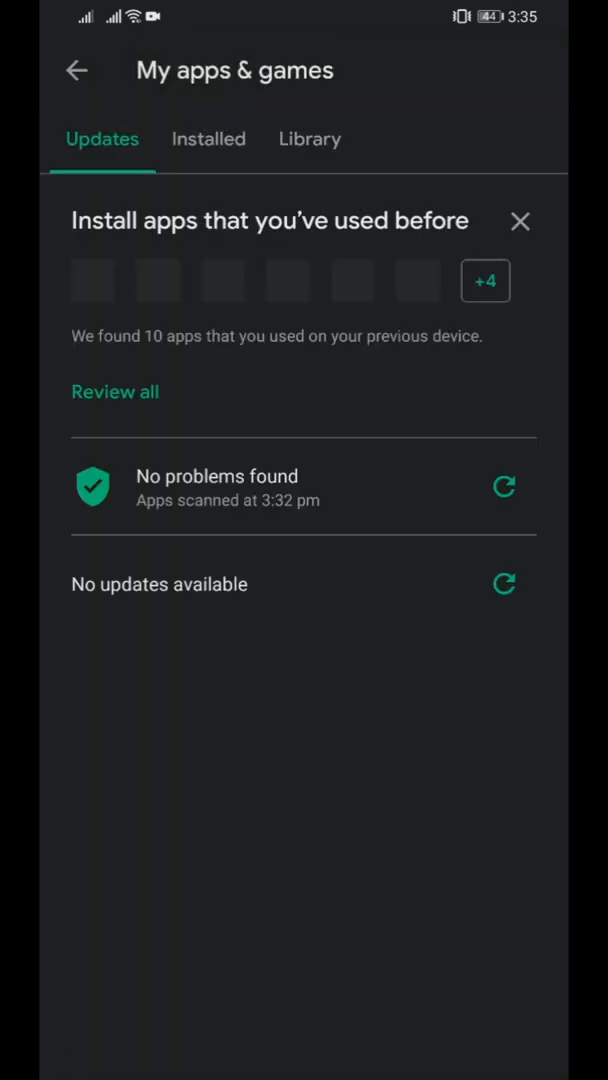
{"action": "left_click", "coordinate": [208, 139]}
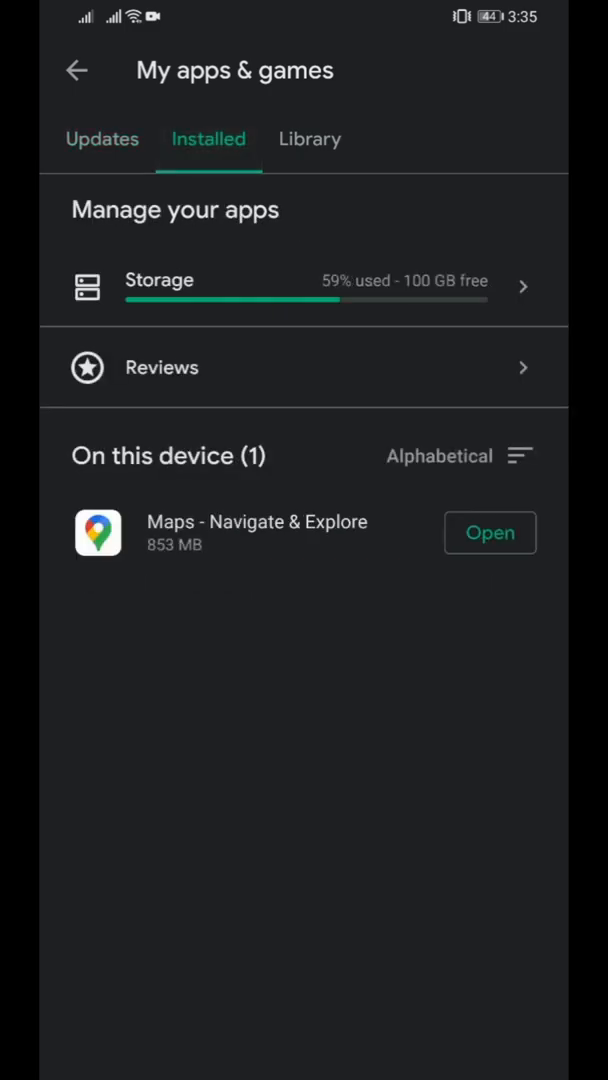
{"action": "left_click", "coordinate": [490, 532]}
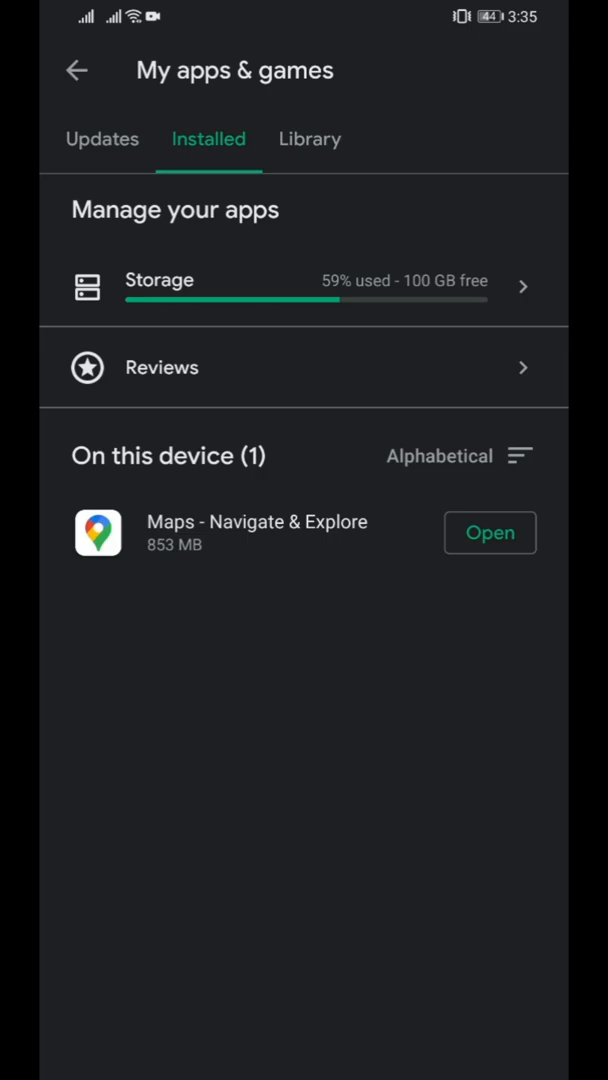
{"action": "left_click", "coordinate": [76, 70]}
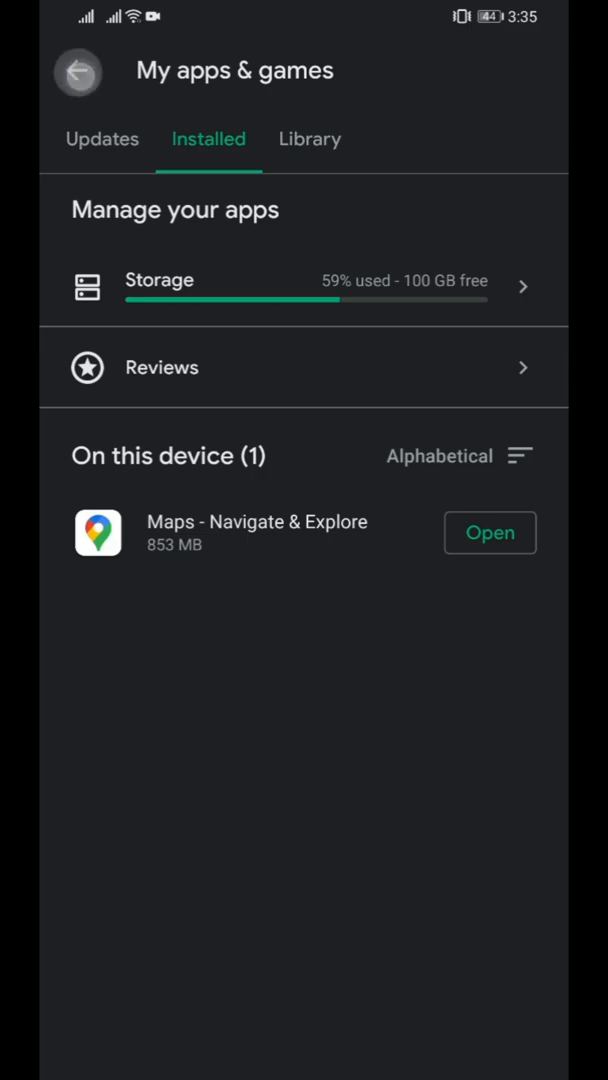
{"action": "left_click", "coordinate": [78, 71]}
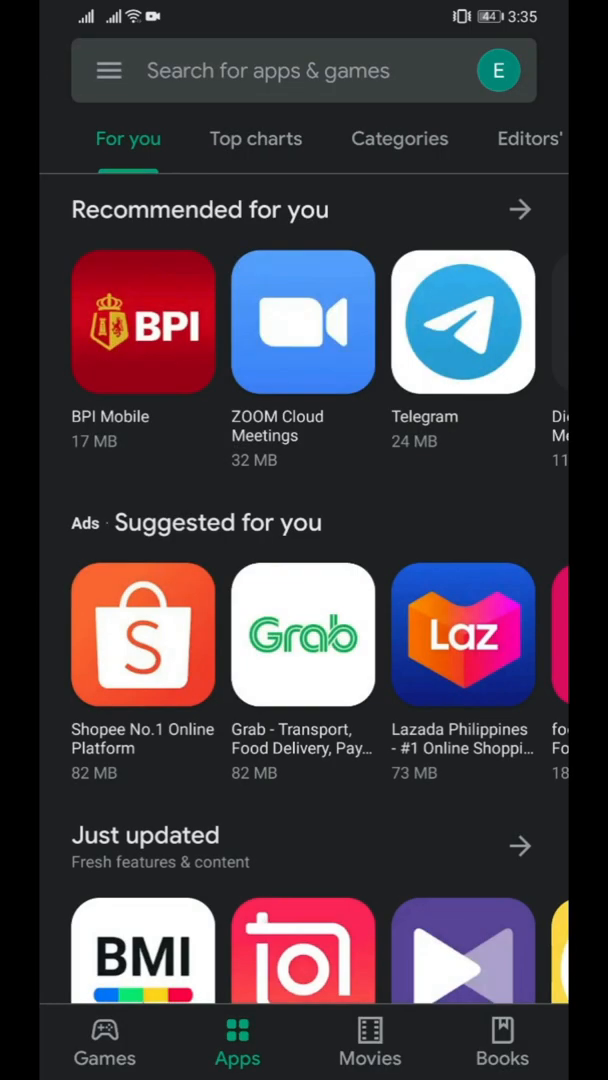
- Start a new Play Store search by typing 'g'
{"action": "left_click", "coordinate": [300, 70]}
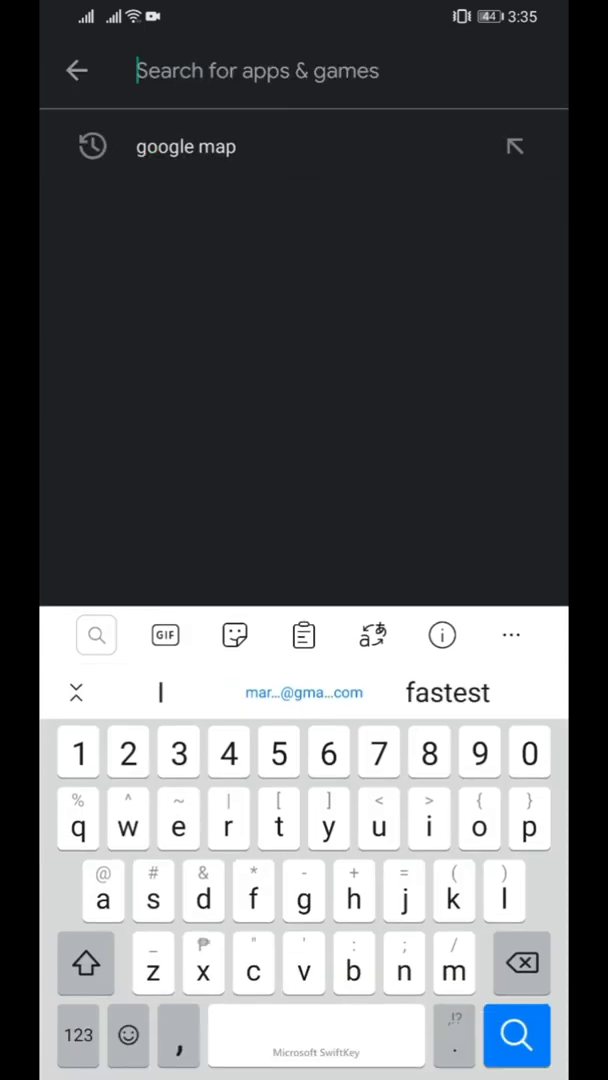
{"action": "type", "text": "g"}
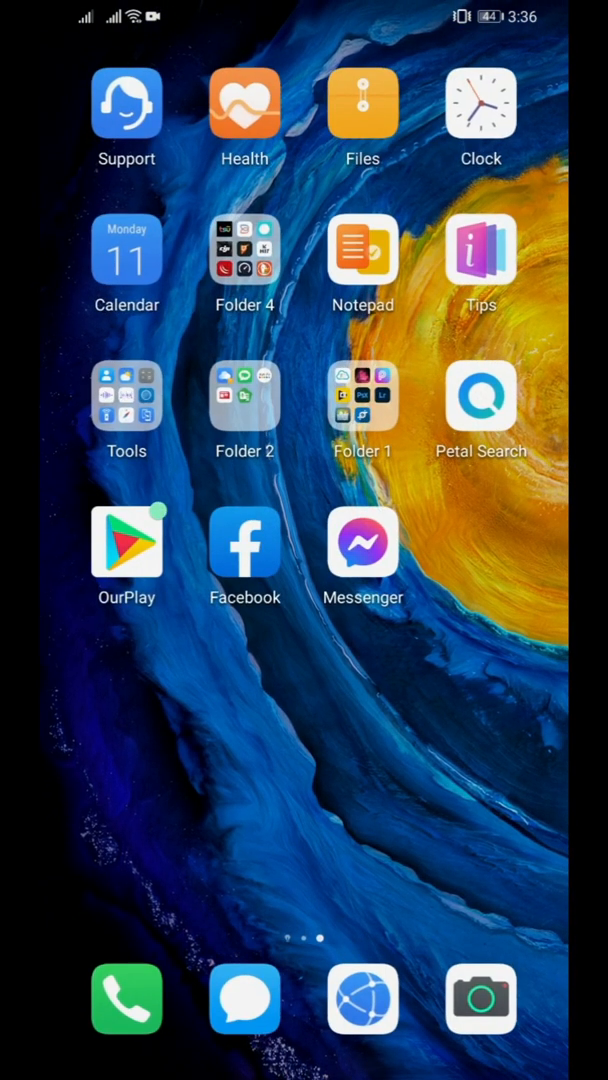
- Relaunch Google Play Store from the OurPlay icon on the home screen
{"action": "left_click", "coordinate": [126, 545]}
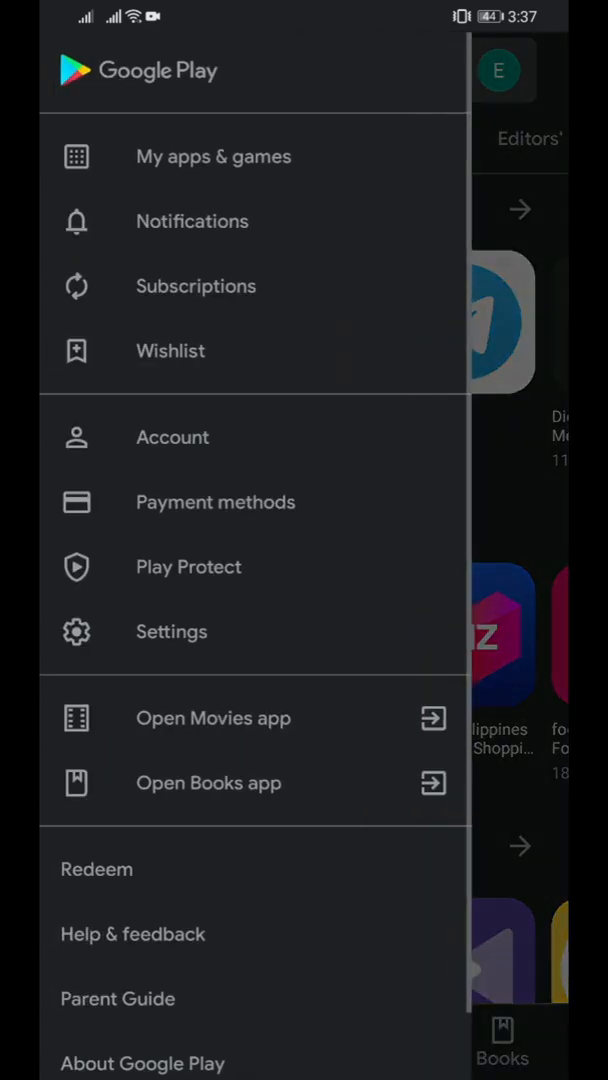
- Check My apps & games, then go home and reopen Play Store via OurPlay
{"action": "left_click", "coordinate": [212, 155]}
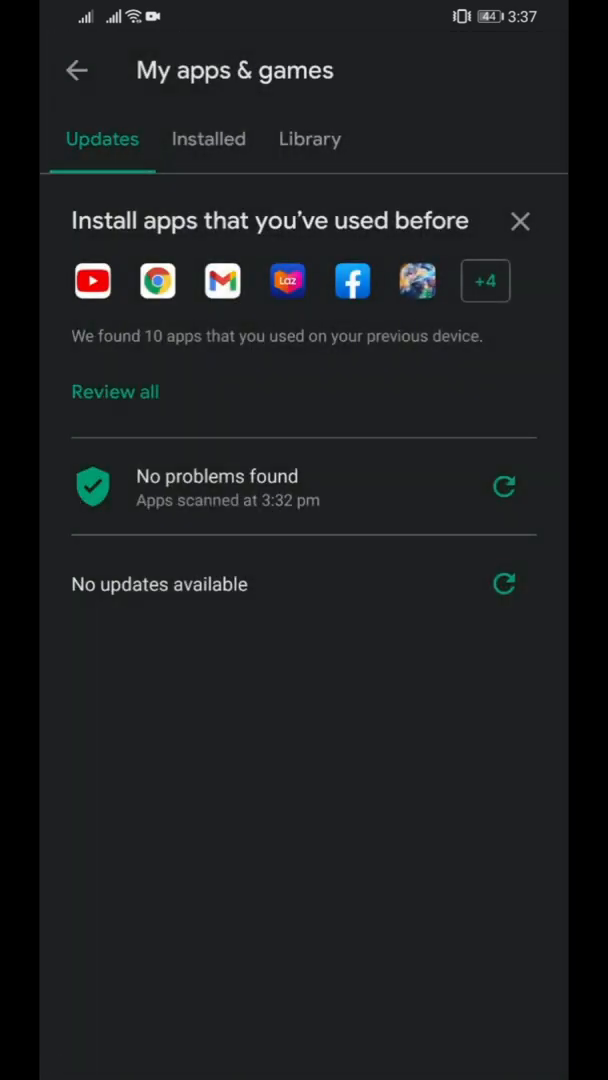
{"action": "left_click", "coordinate": [208, 139]}
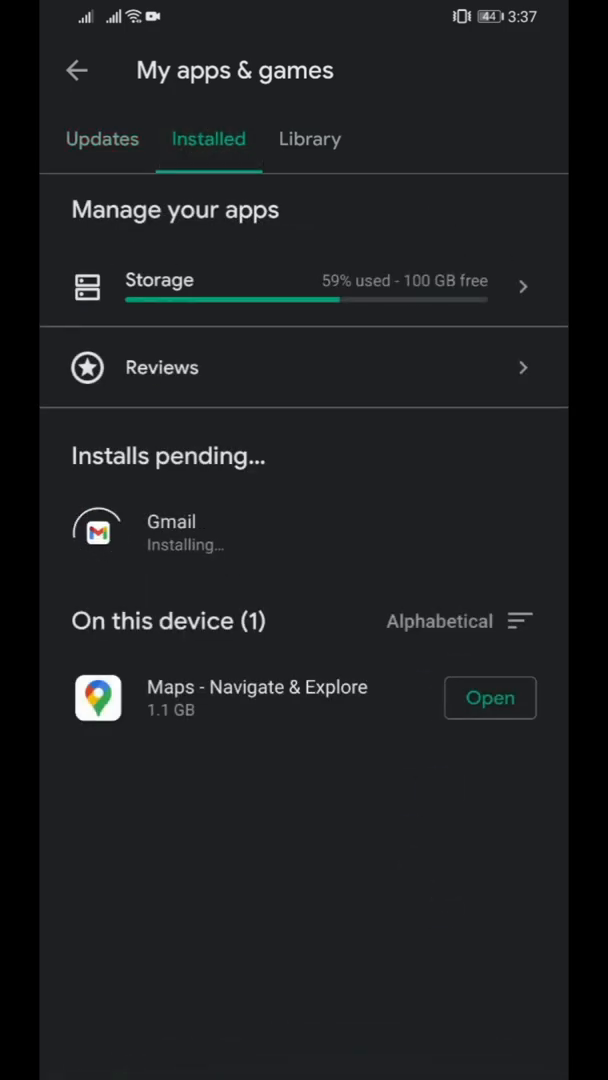
{"action": "key", "text": "home"}
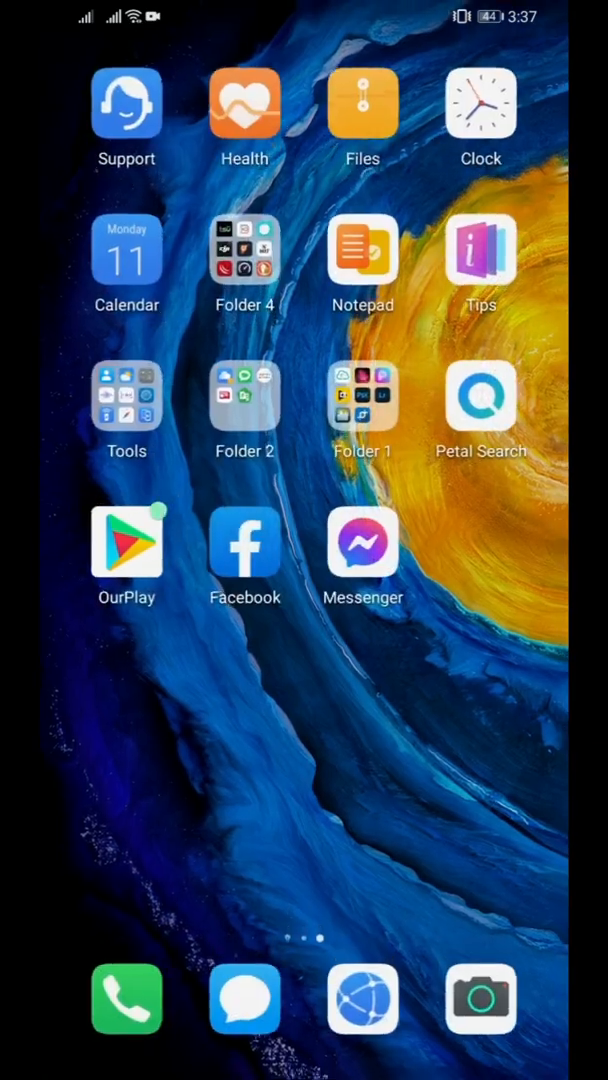
{"action": "left_click", "coordinate": [126, 545]}
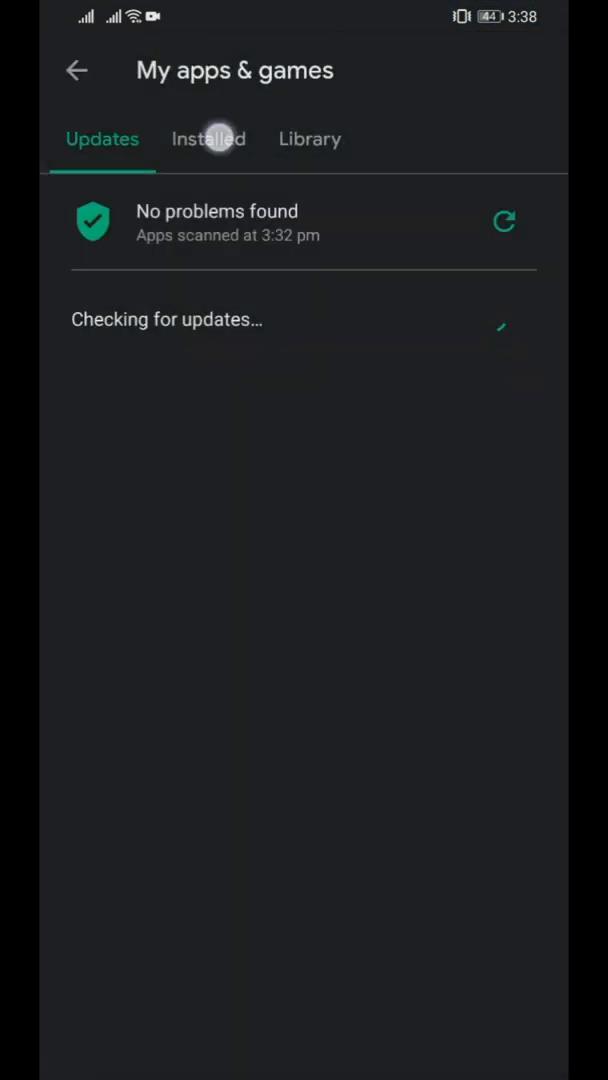
- In the Installed list, confirm Gmail is installed and launch it
{"action": "left_click", "coordinate": [209, 139]}
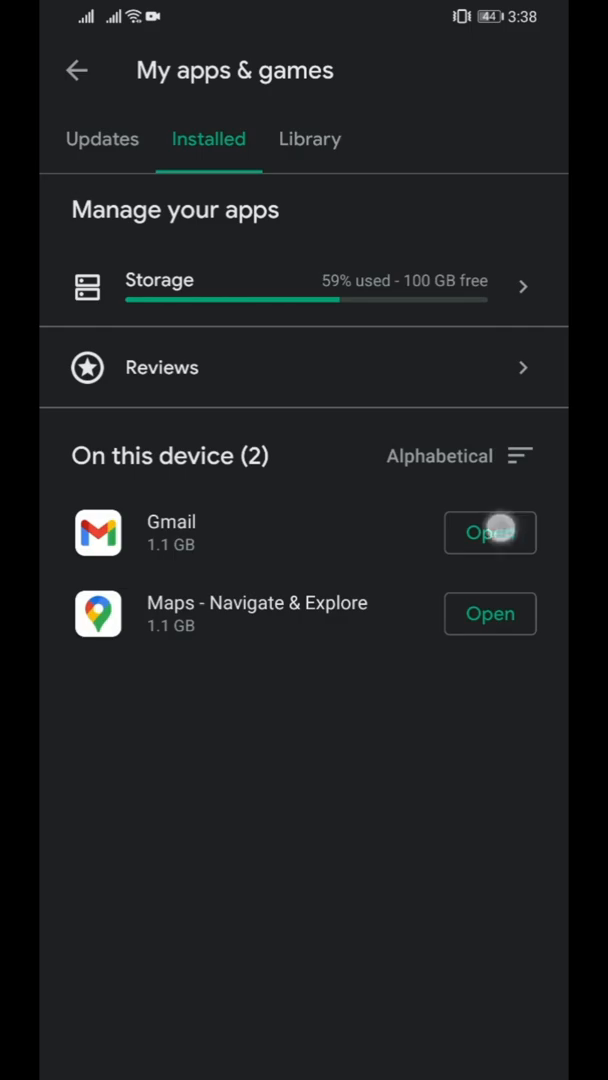
{"action": "left_click", "coordinate": [490, 532]}
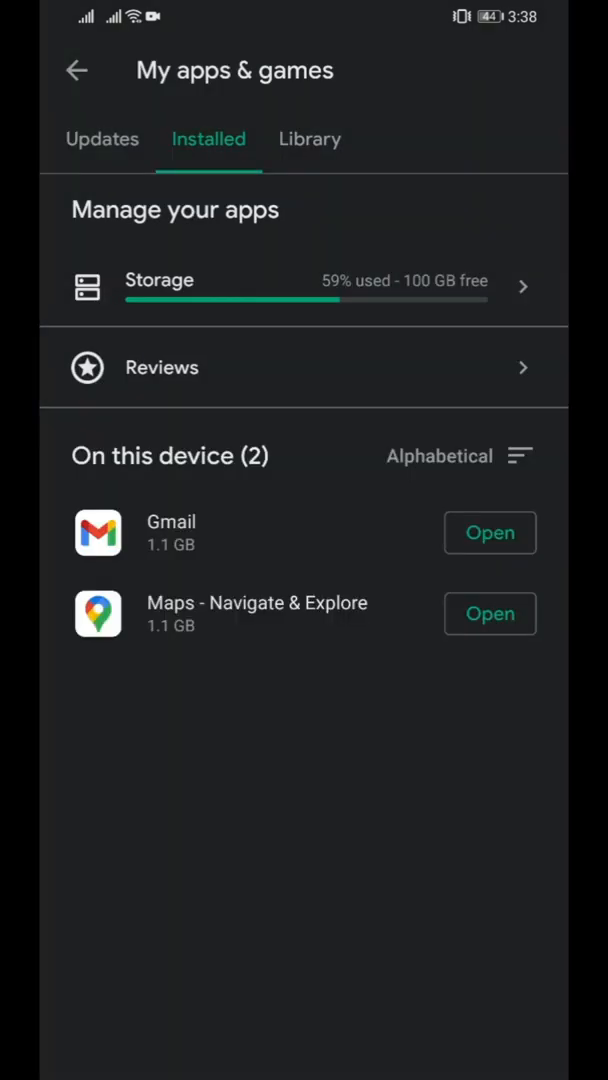
{"action": "left_click", "coordinate": [490, 533]}
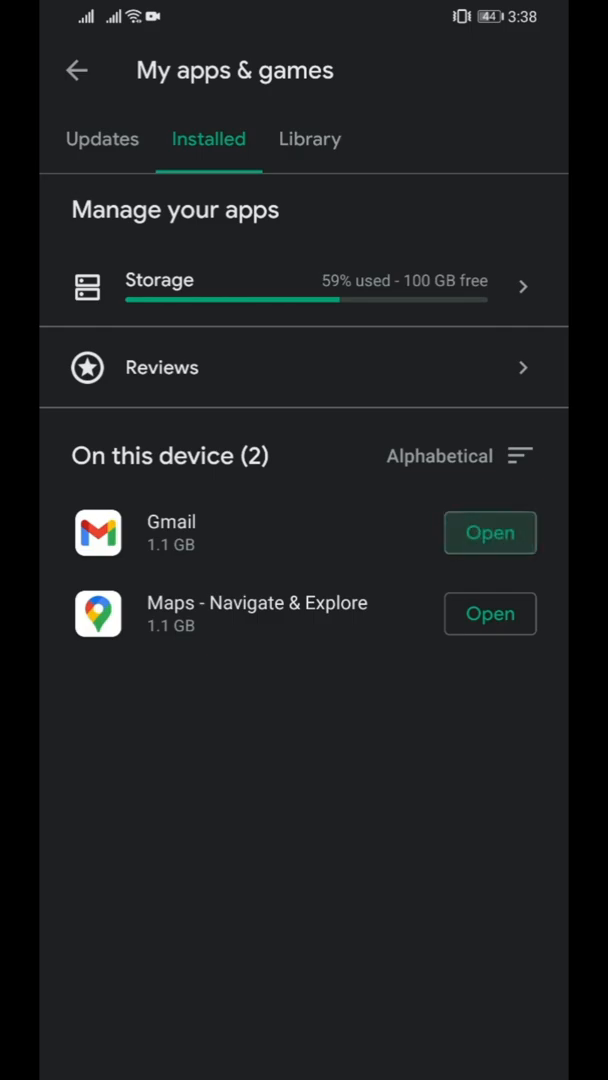
{"action": "left_click", "coordinate": [490, 533]}
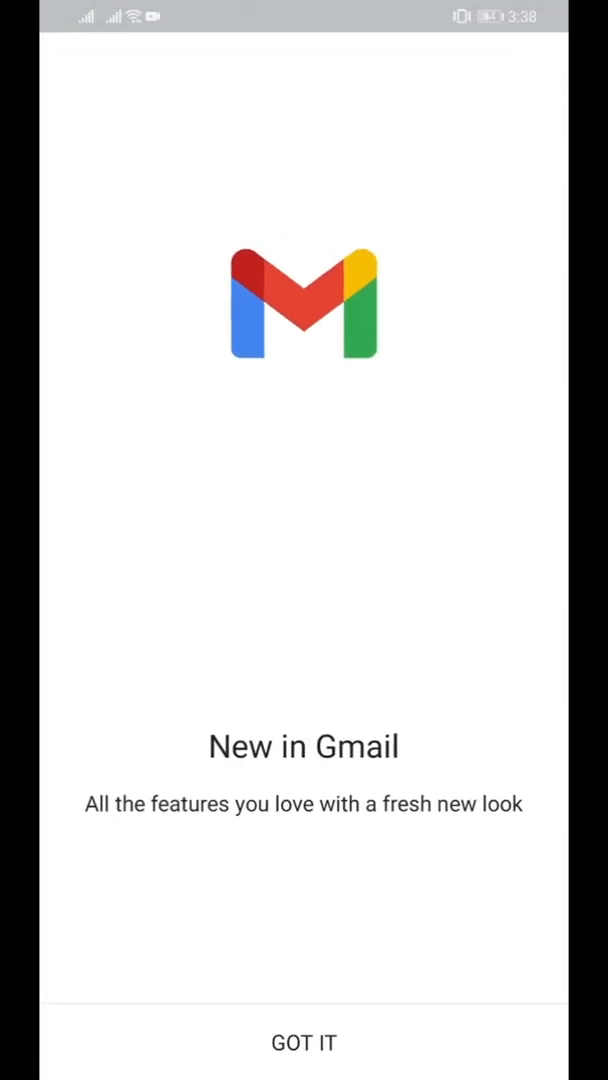
- Pass Gmail's welcome screens, tap Sync now, exit sign-in, and retry the sync
{"action": "left_click", "coordinate": [304, 1042]}
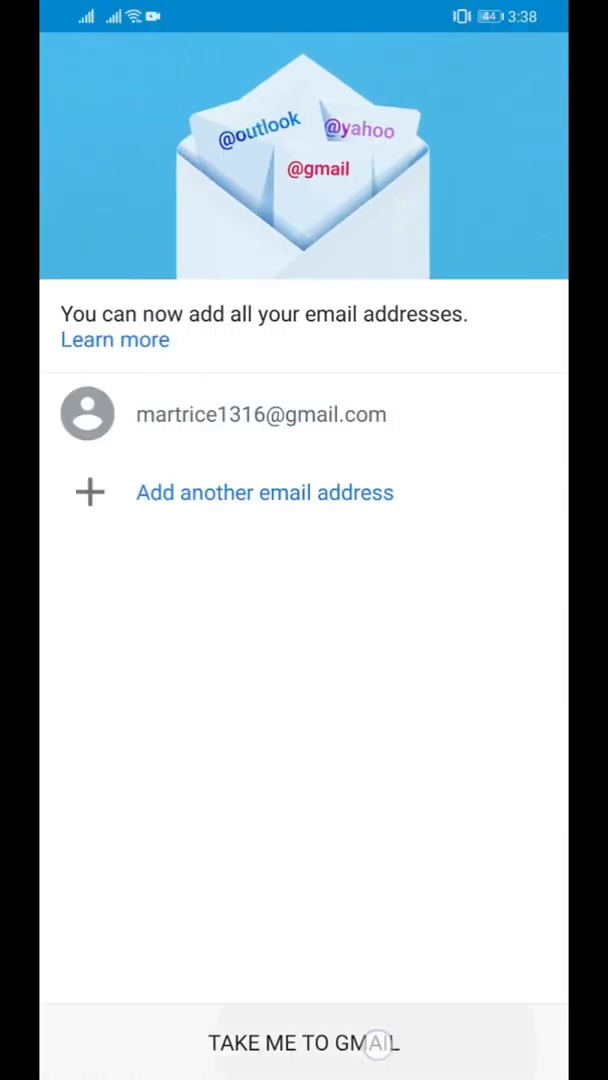
{"action": "left_click", "coordinate": [304, 1042]}
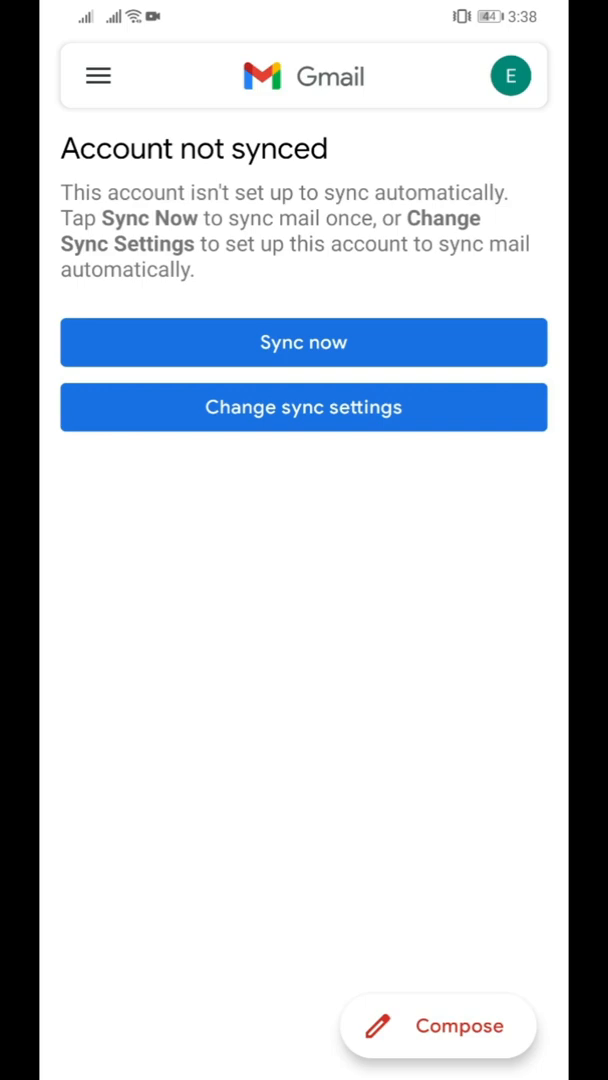
{"action": "left_click", "coordinate": [303, 342]}
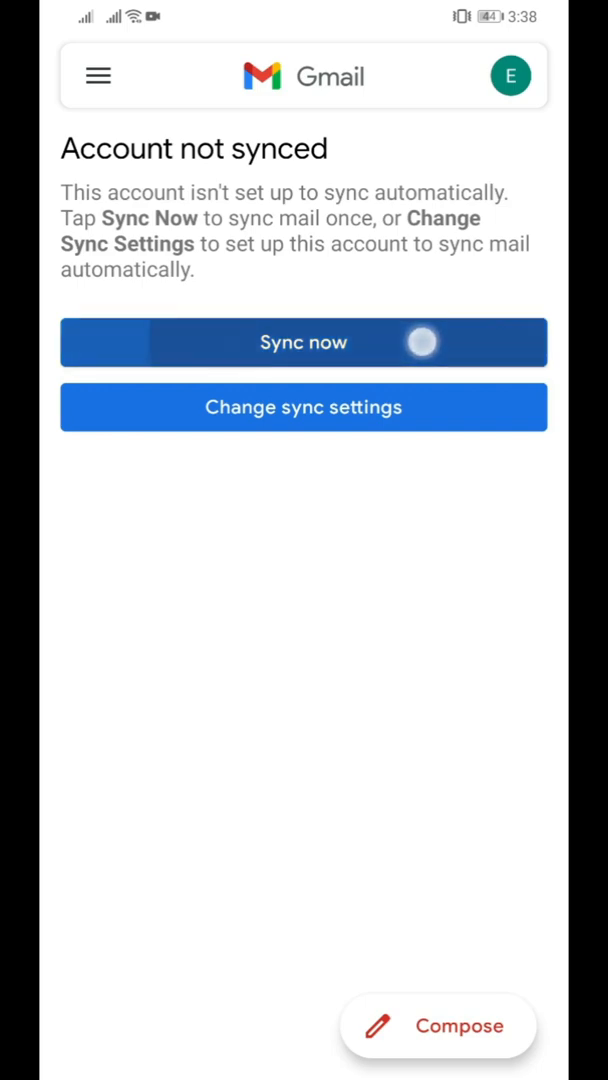
{"action": "left_click", "coordinate": [304, 342]}
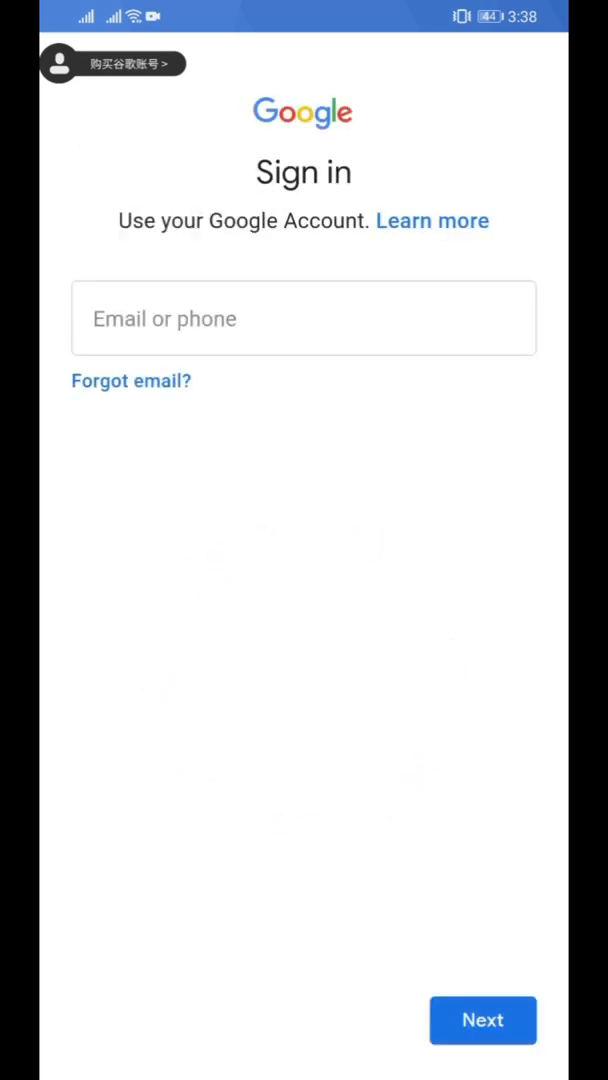
{"action": "left_click", "coordinate": [303, 318]}
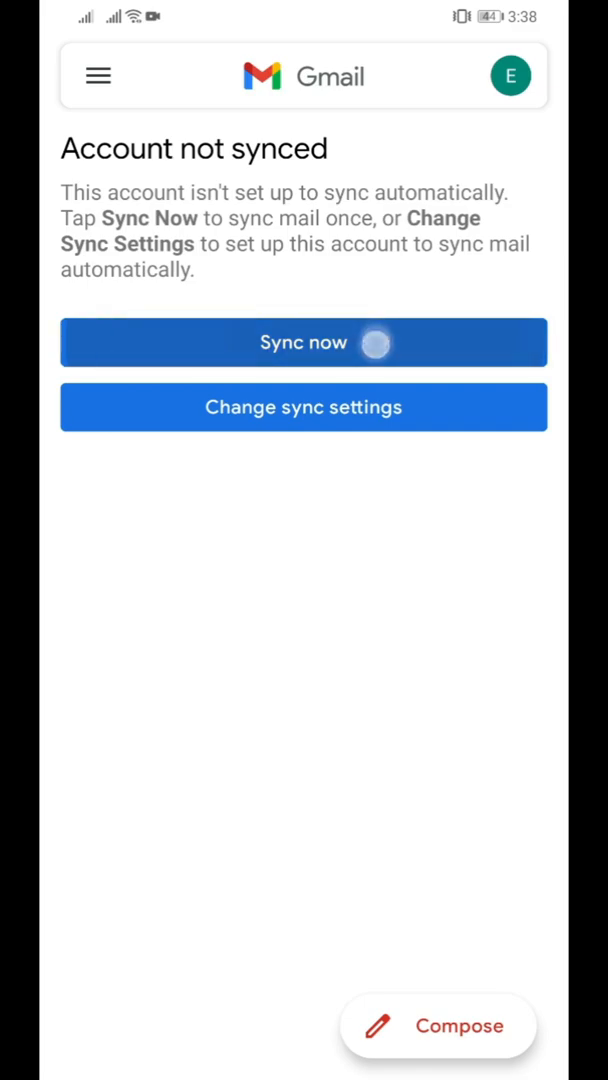
{"action": "left_click", "coordinate": [98, 76]}
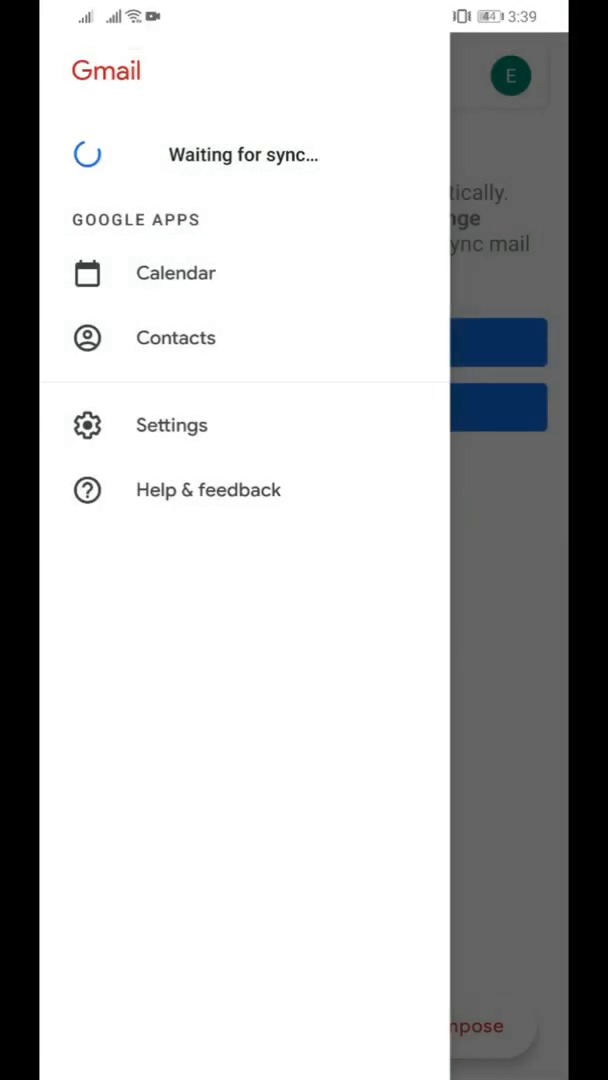
- Check the account's Sync Gmail setting in Gmail Settings, then return to OurPlay
{"action": "left_click", "coordinate": [171, 424]}
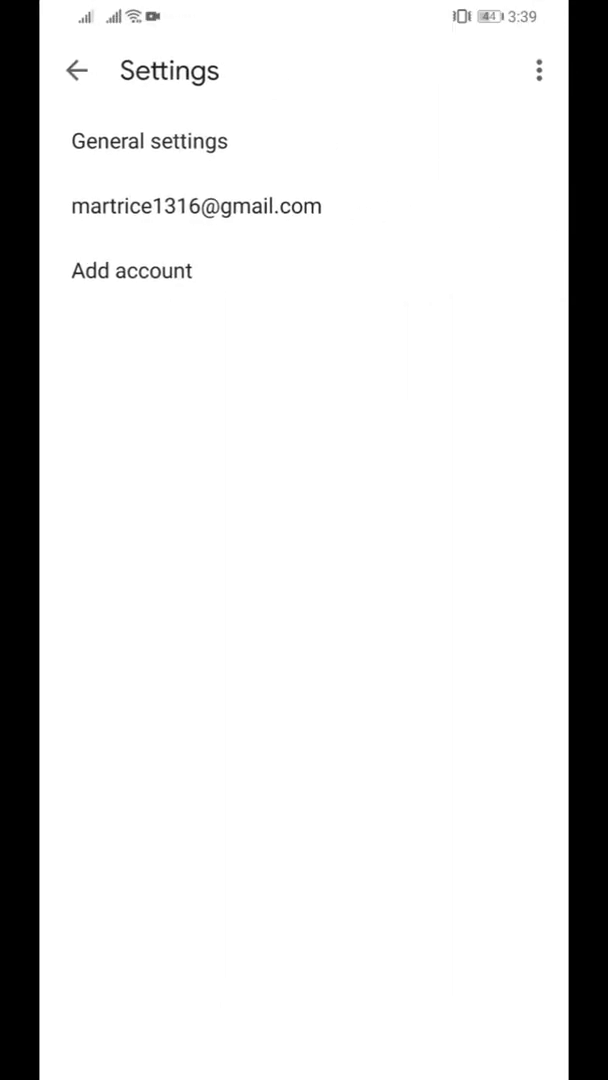
{"action": "left_click", "coordinate": [197, 206]}
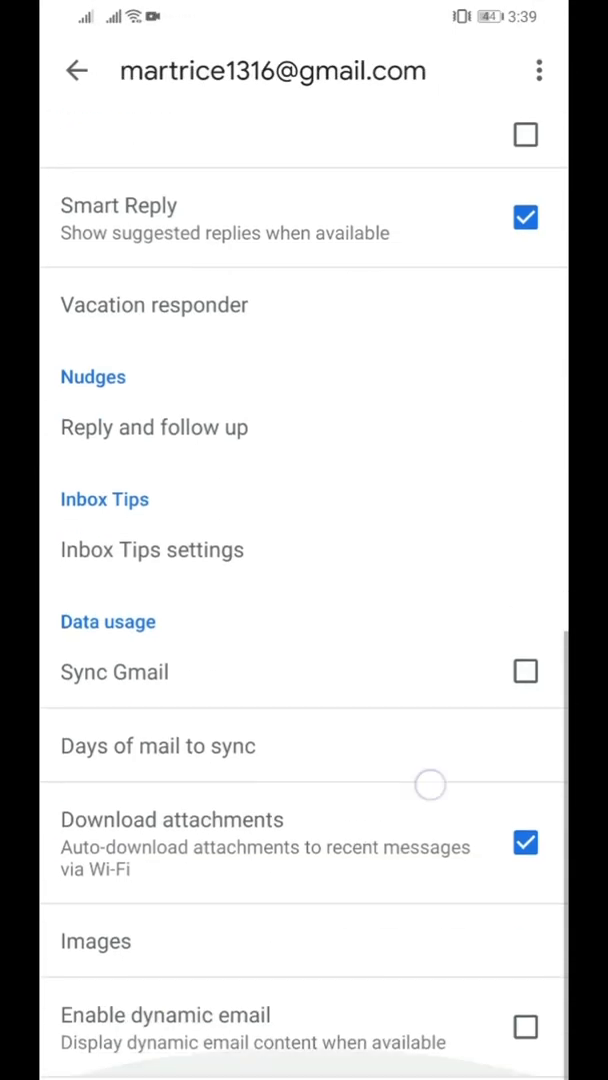
{"action": "left_click", "coordinate": [525, 671]}
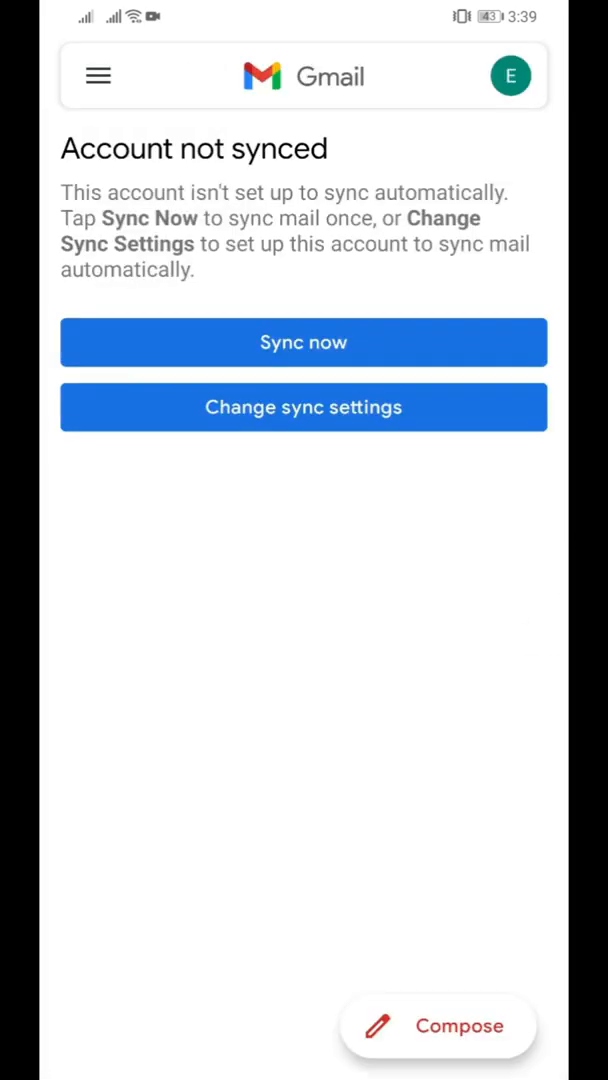
{"action": "left_click", "coordinate": [98, 76]}
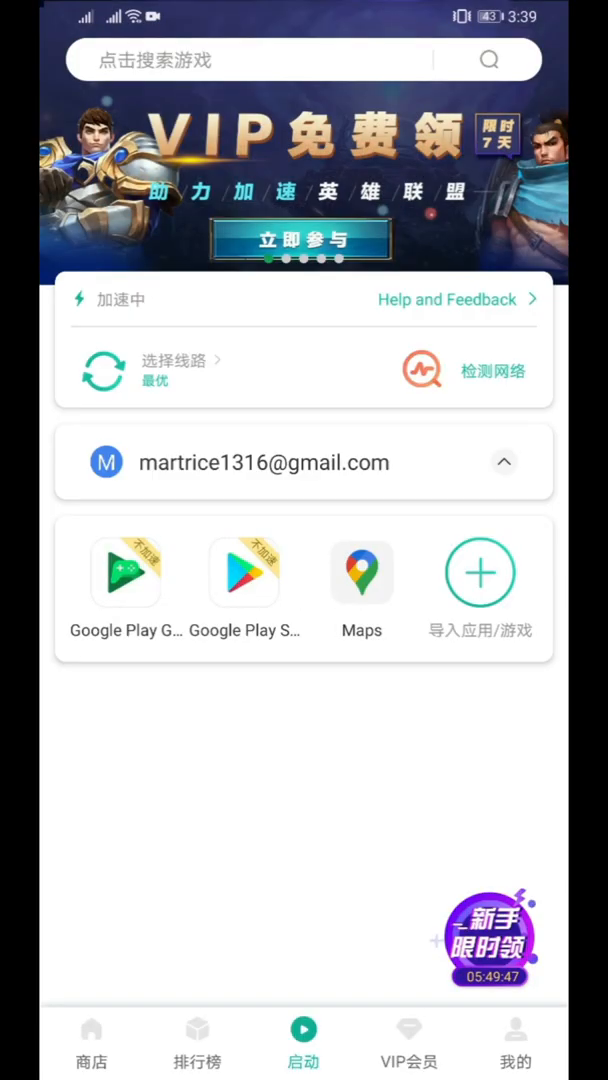
- Launch Maps from OurPlay, then clear all recent apps from the Recents view
{"action": "left_click", "coordinate": [362, 572]}
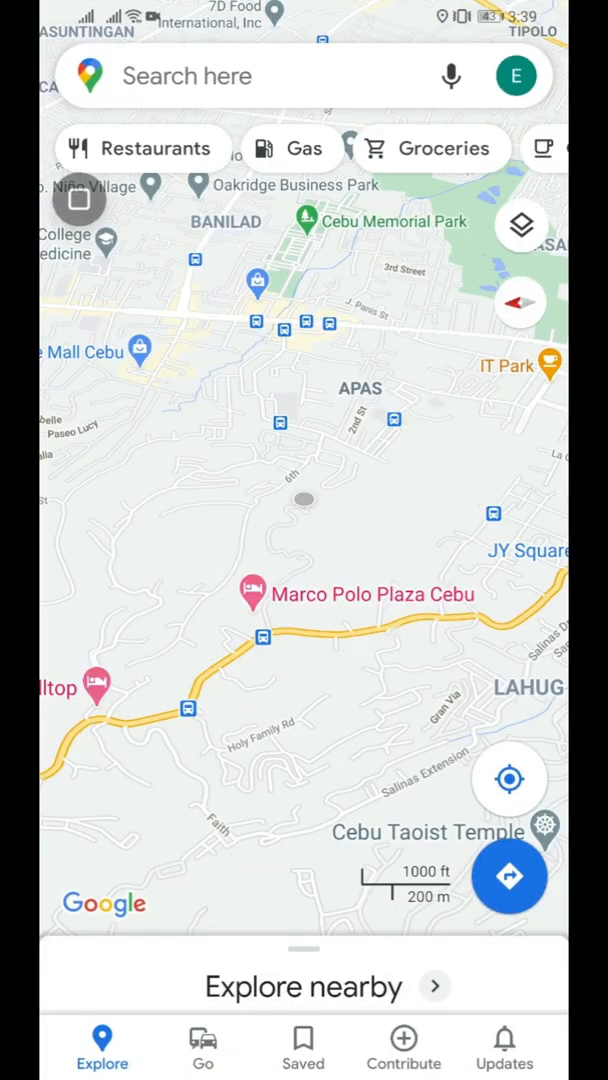
{"action": "key", "text": "recent_apps"}
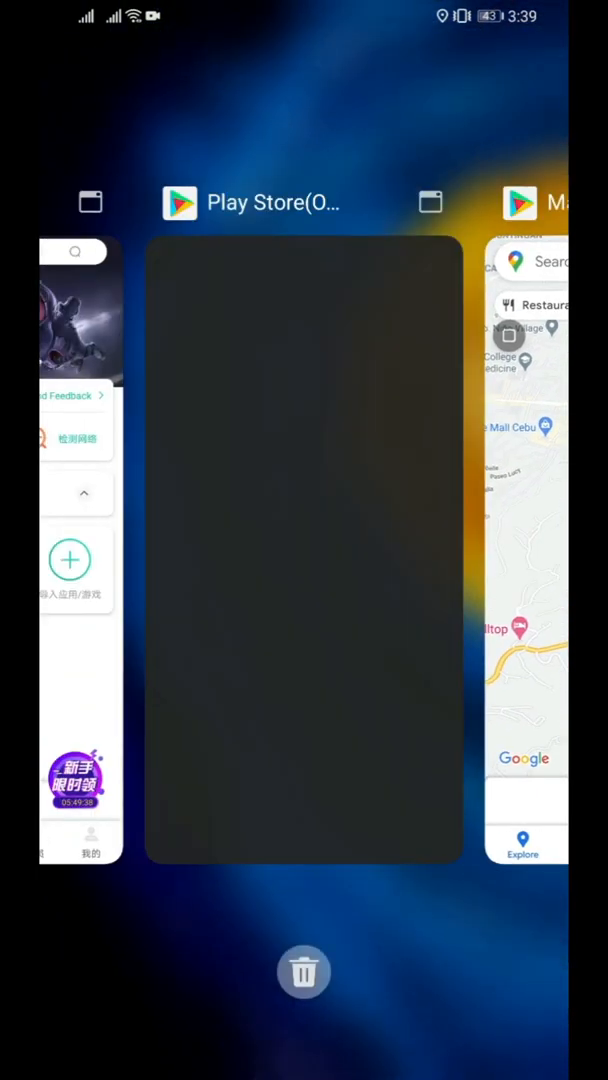
{"action": "left_click", "coordinate": [304, 550]}
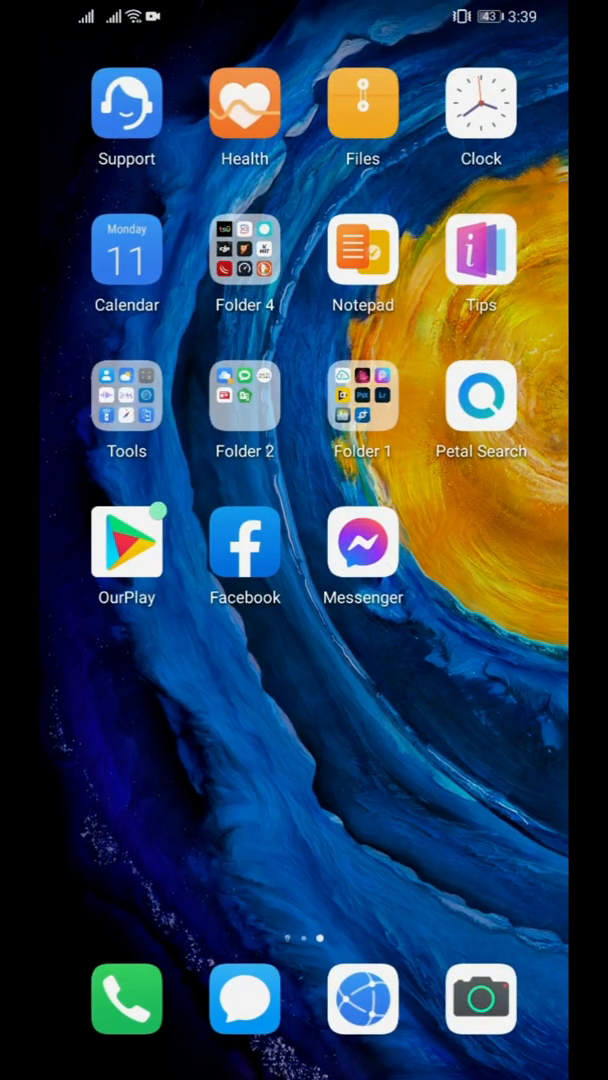
- Open OurPlay and scroll down to Google Play apps, Maps and recommended games
{"action": "left_click", "coordinate": [126, 545]}
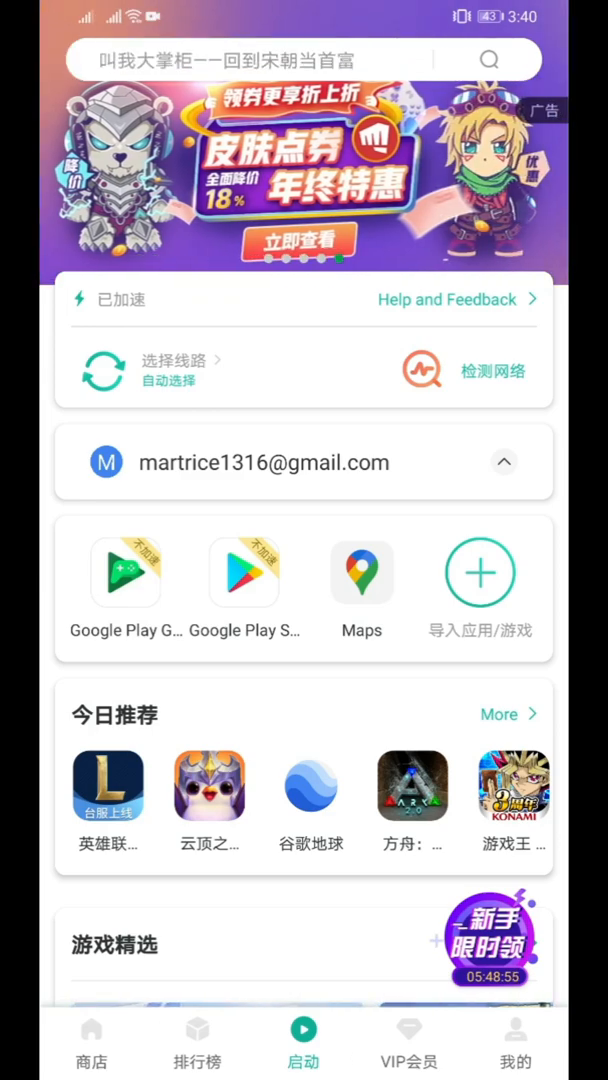
{"action": "scroll", "scroll_direction": "down", "scroll_amount": 3}
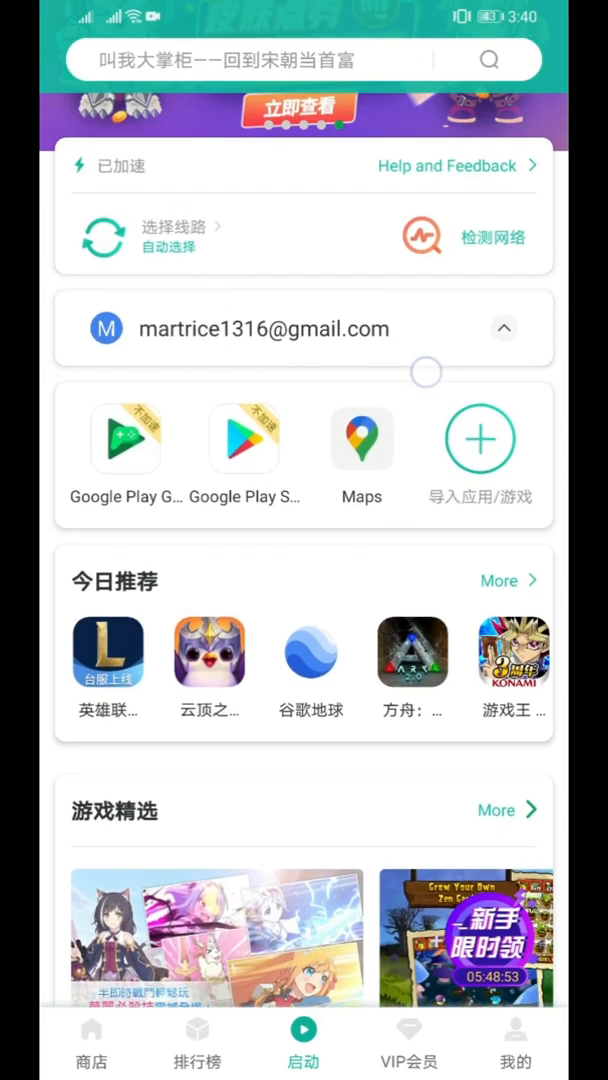